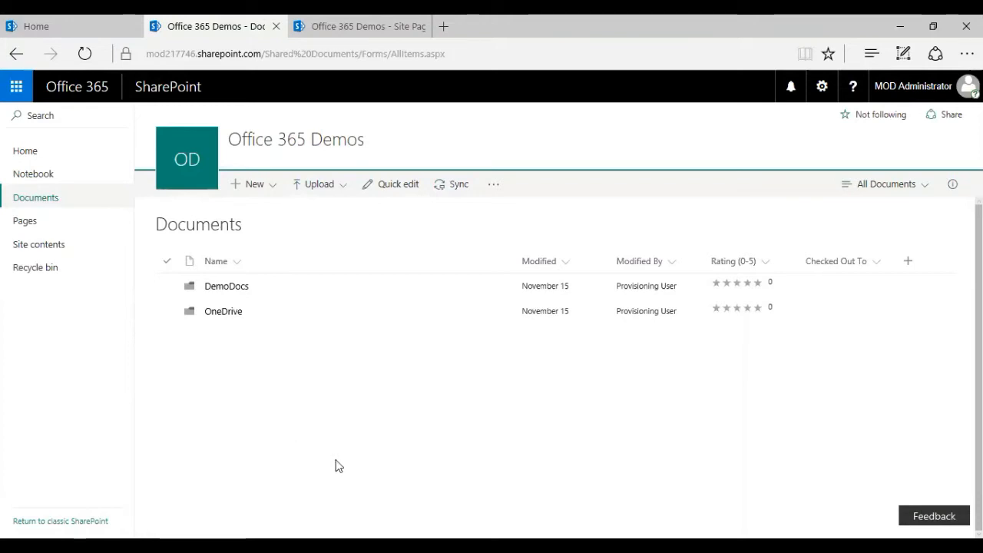
{"action": "mouse_move", "coordinate": [399, 448]}
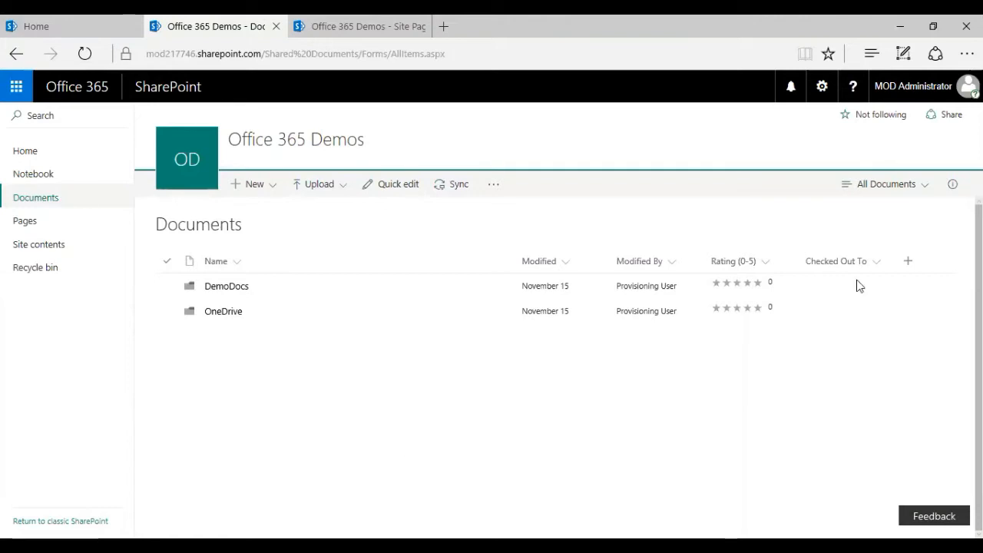
From the Documents library's Settings gear, choose Add an app for Office 365 Demos
{"action": "left_click", "coordinate": [822, 86]}
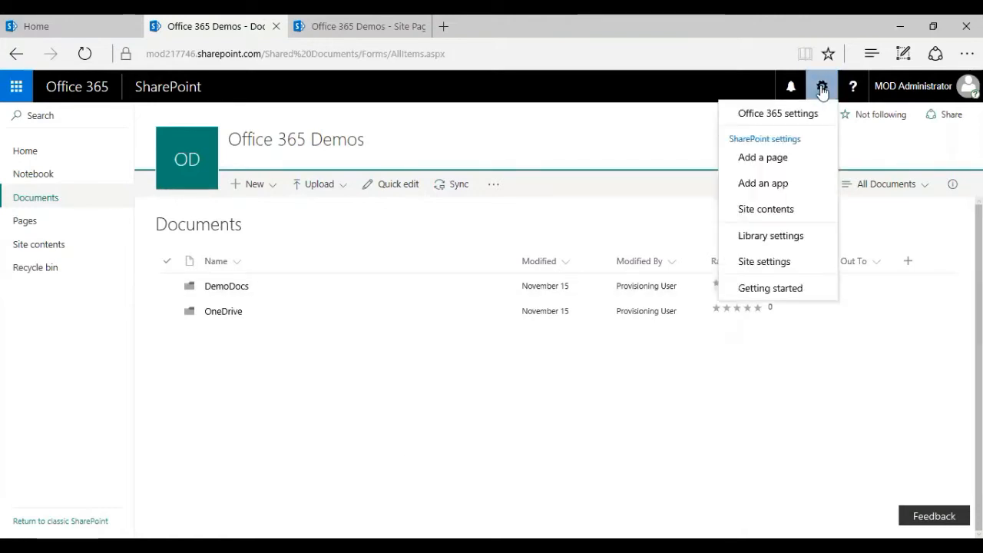
{"action": "mouse_move", "coordinate": [761, 182]}
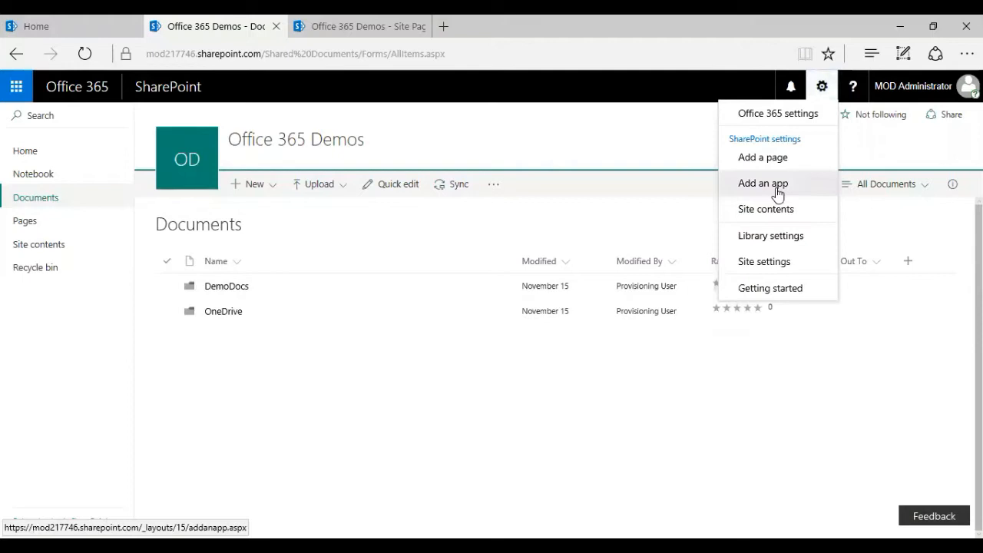
{"action": "left_click", "coordinate": [762, 183]}
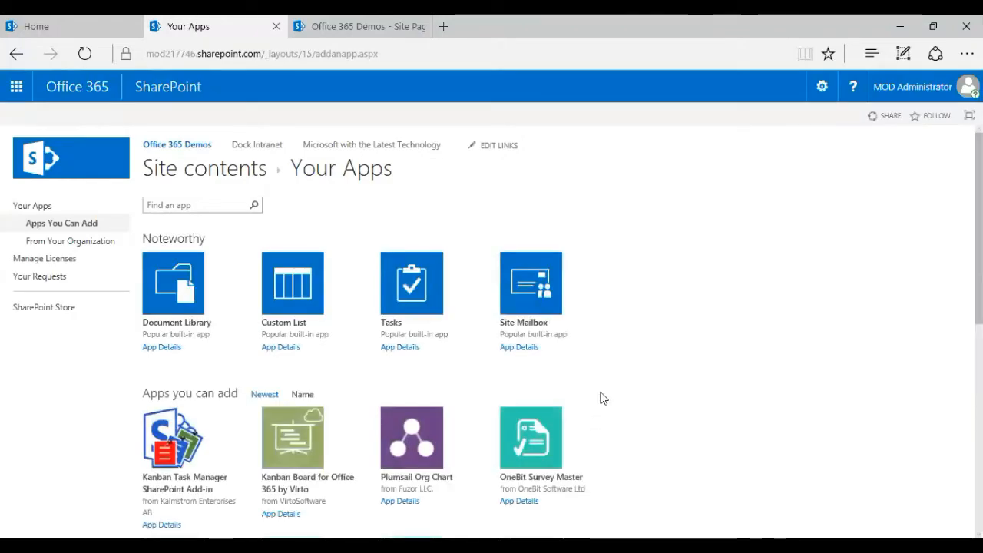
Choose the Wiki Page Library app and name it 'Sample Wiki'
{"action": "scroll", "scroll_direction": "down", "scroll_amount": 3}
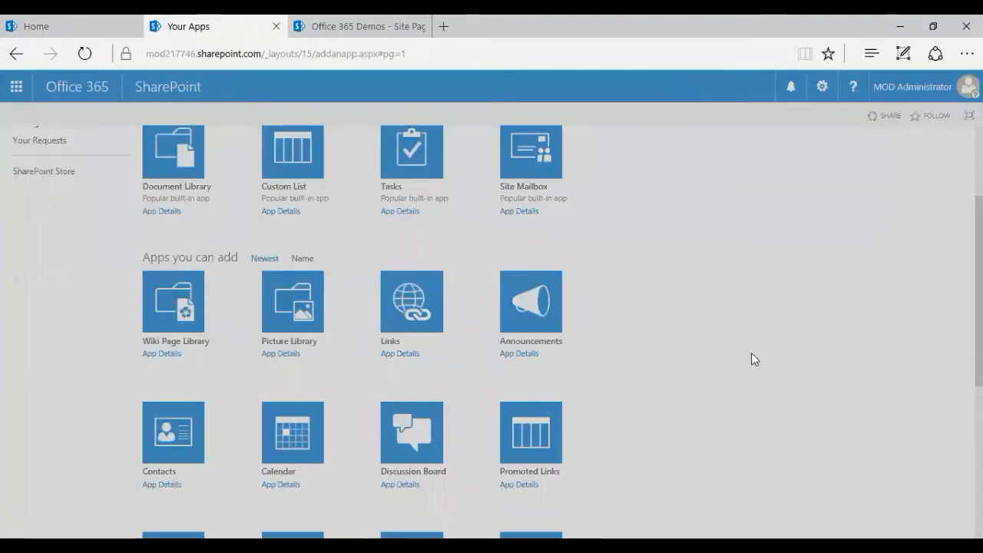
{"action": "left_click", "coordinate": [173, 301]}
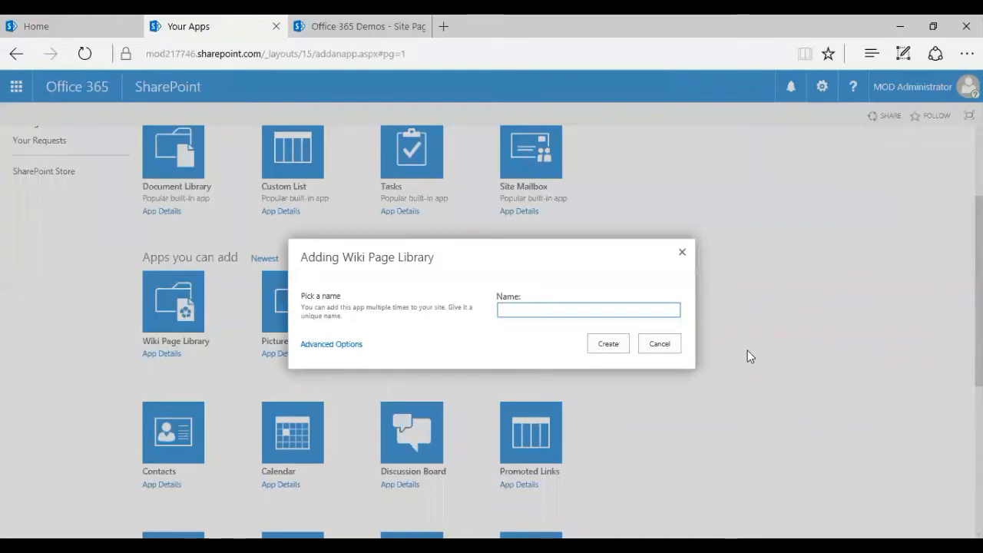
{"action": "type", "text": "Samle"}
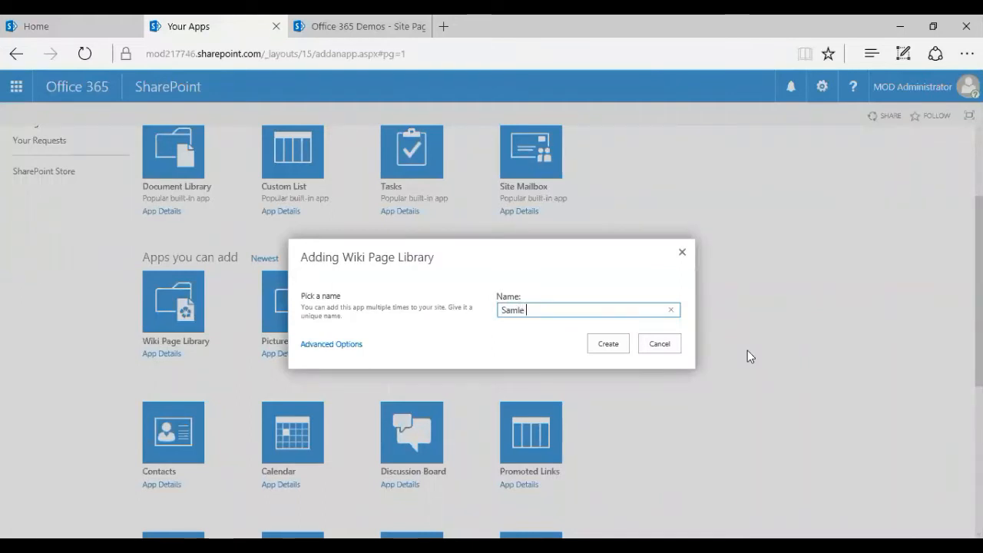
{"action": "type", "text": "Wiki"}
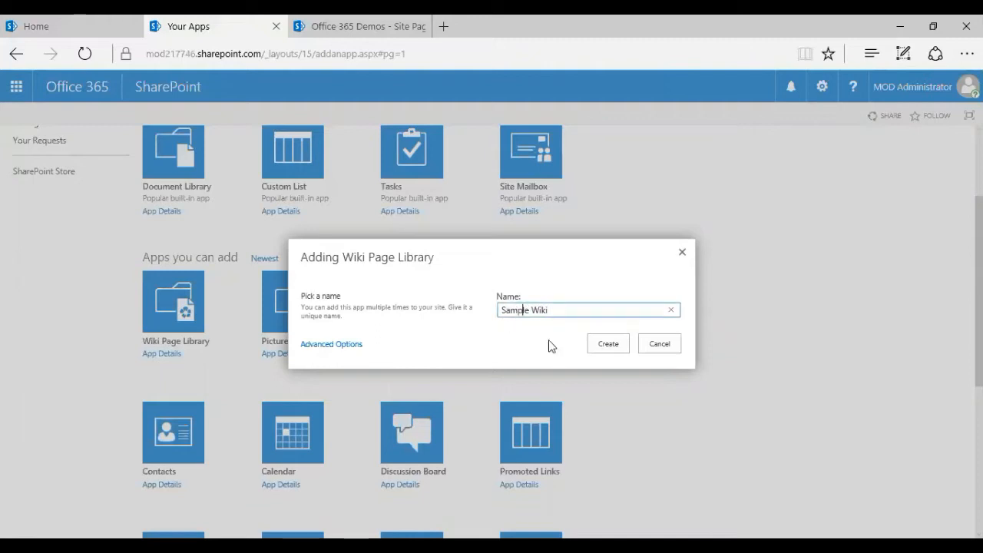
{"action": "mouse_move", "coordinate": [329, 358]}
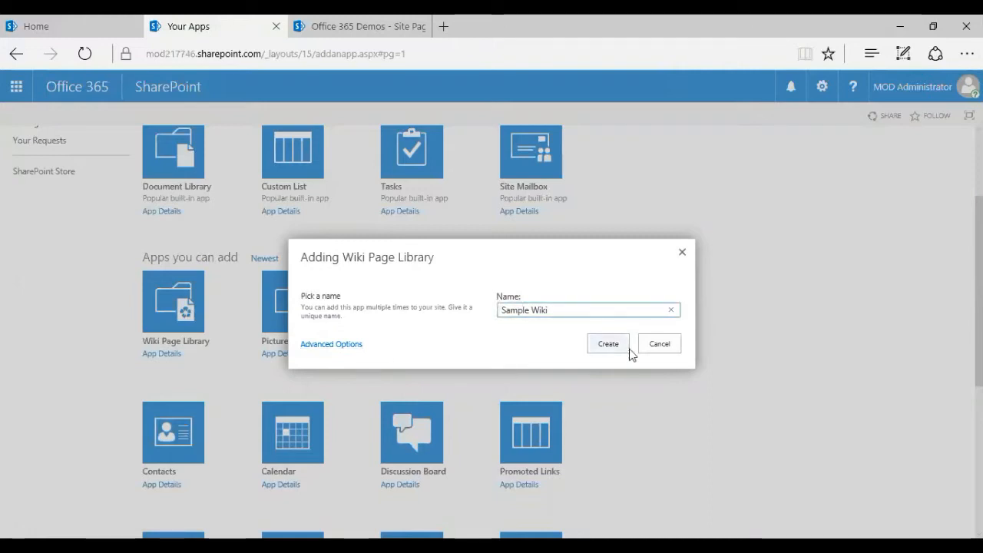
{"action": "mouse_move", "coordinate": [611, 351]}
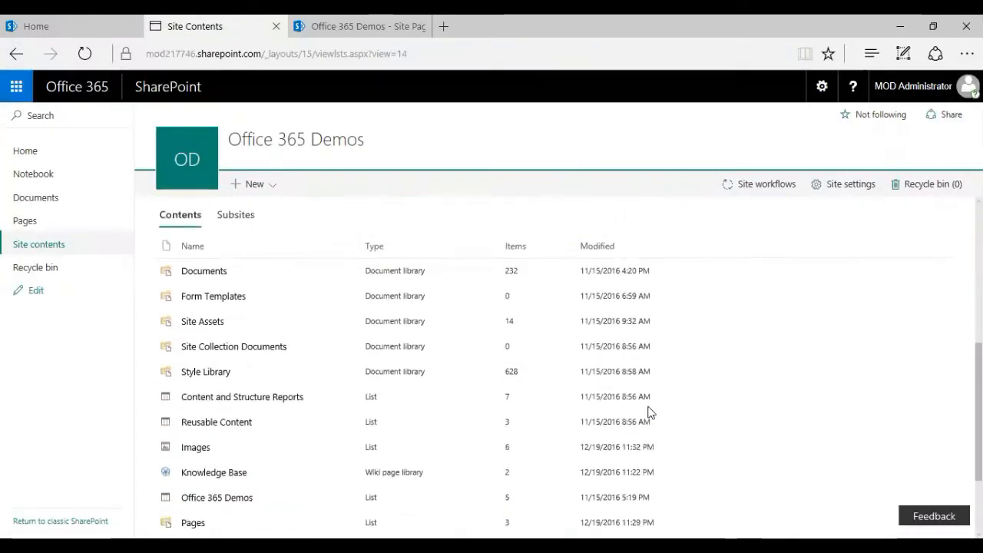
Find the Wiki Sample library in Site Contents and open its Home page
{"action": "scroll", "scroll_direction": "down", "scroll_amount": 3}
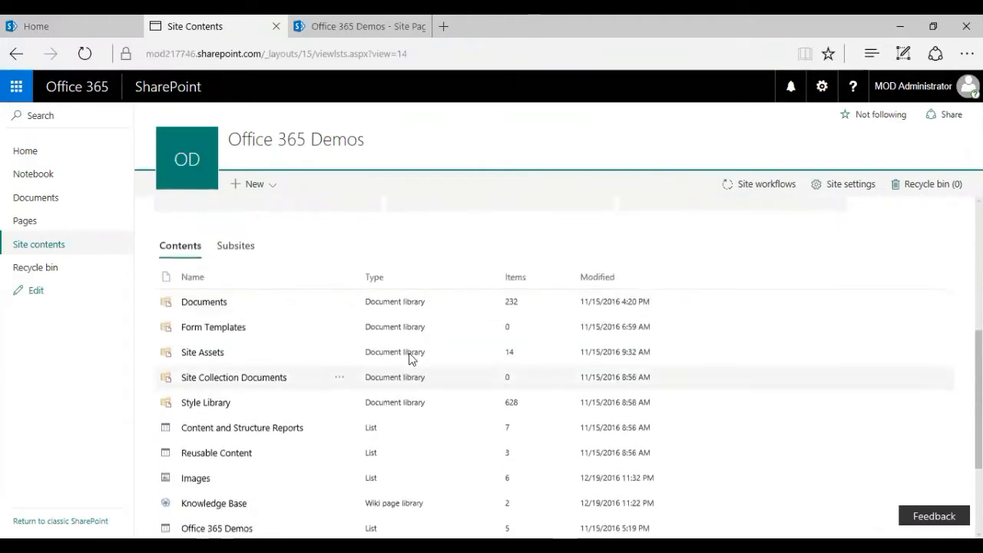
{"action": "scroll", "scroll_direction": "down", "scroll_amount": 3}
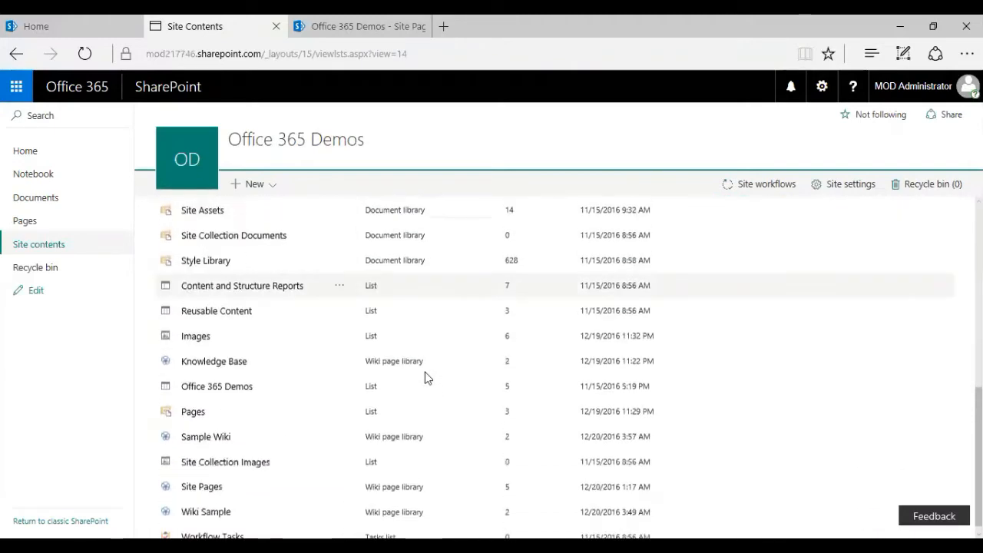
{"action": "scroll", "scroll_direction": "down", "scroll_amount": 3}
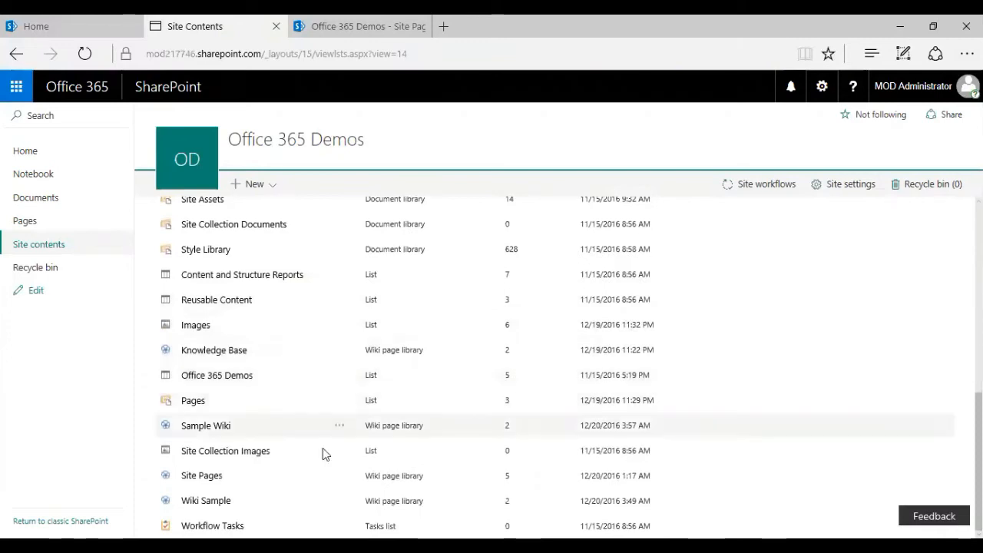
{"action": "mouse_move", "coordinate": [240, 511]}
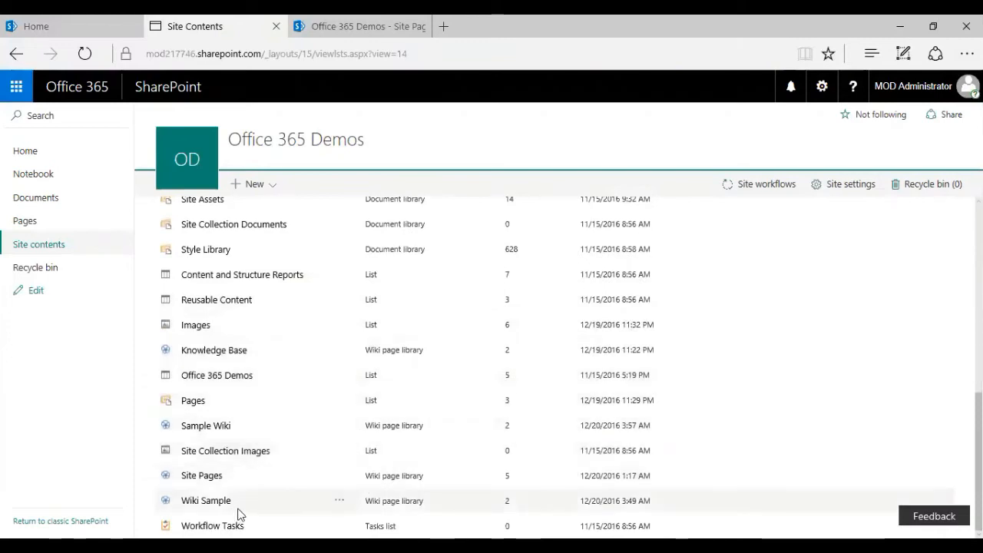
{"action": "mouse_move", "coordinate": [205, 500]}
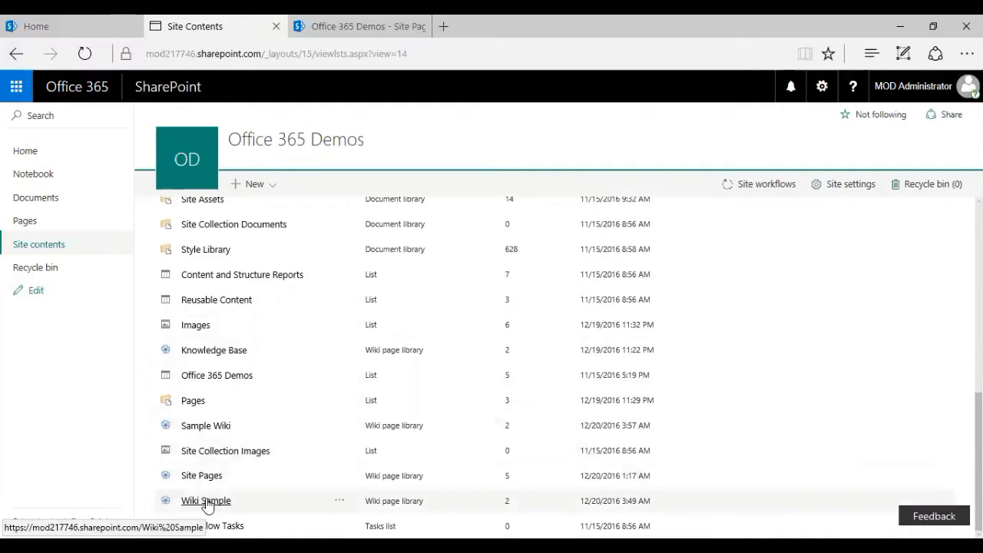
{"action": "left_click", "coordinate": [205, 500]}
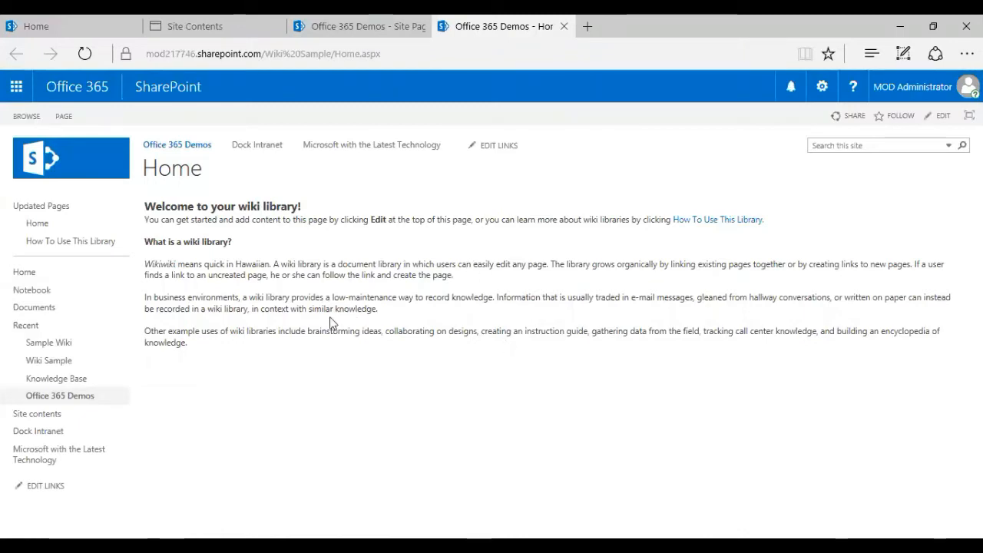
{"action": "mouse_move", "coordinate": [398, 378]}
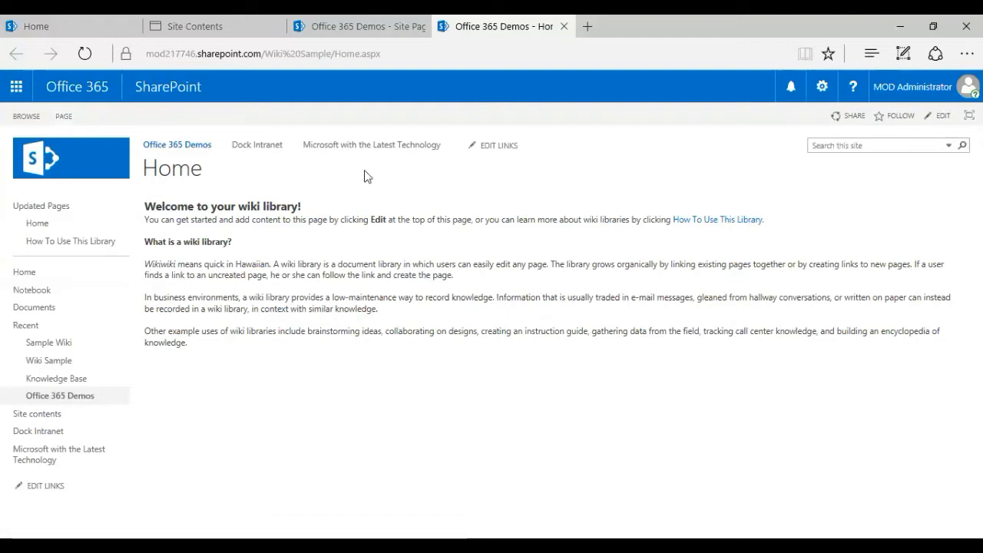
{"action": "mouse_move", "coordinate": [497, 345]}
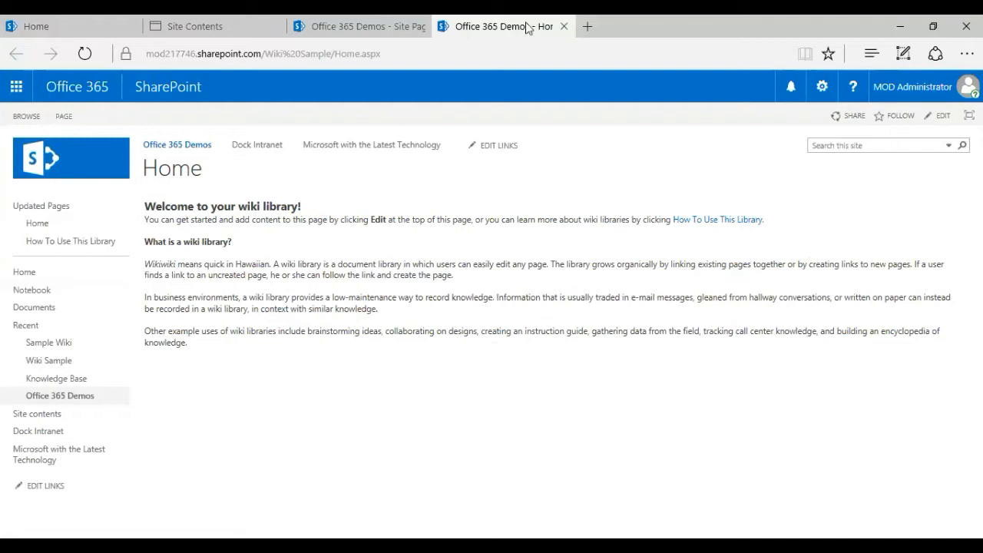
{"action": "mouse_move", "coordinate": [565, 28]}
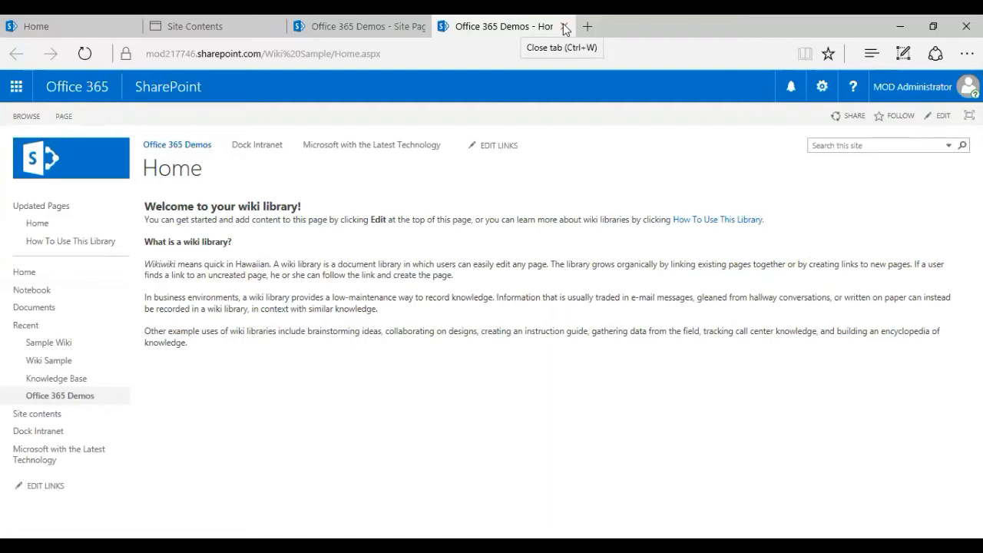
{"action": "mouse_move", "coordinate": [565, 28]}
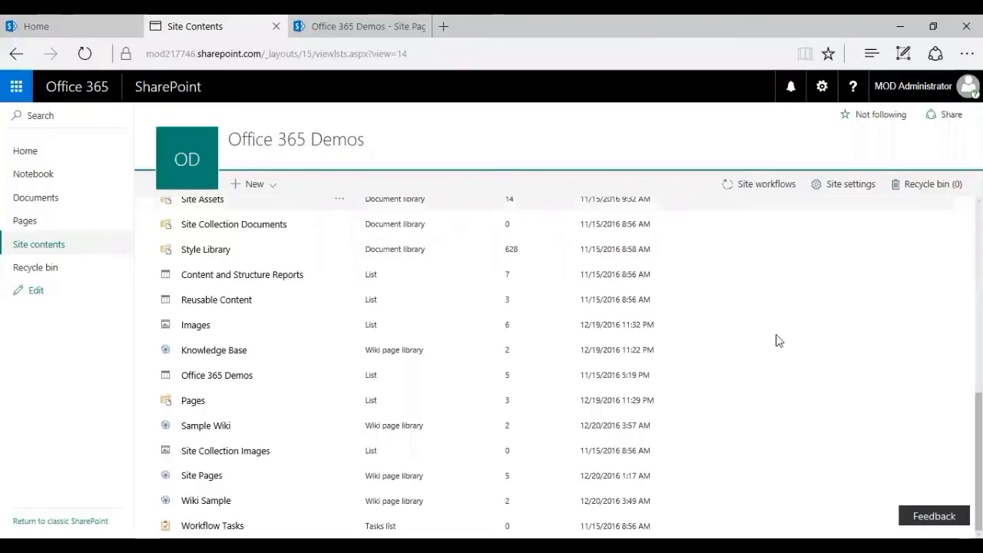
Go back up Site Contents and open the Site Pages library
{"action": "scroll", "scroll_direction": "up", "scroll_amount": 3}
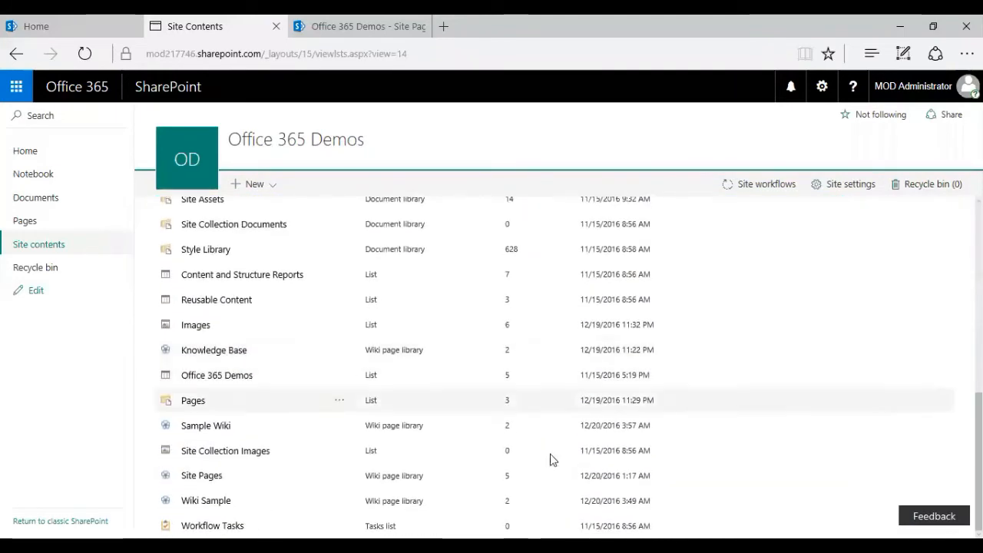
{"action": "mouse_move", "coordinate": [201, 474]}
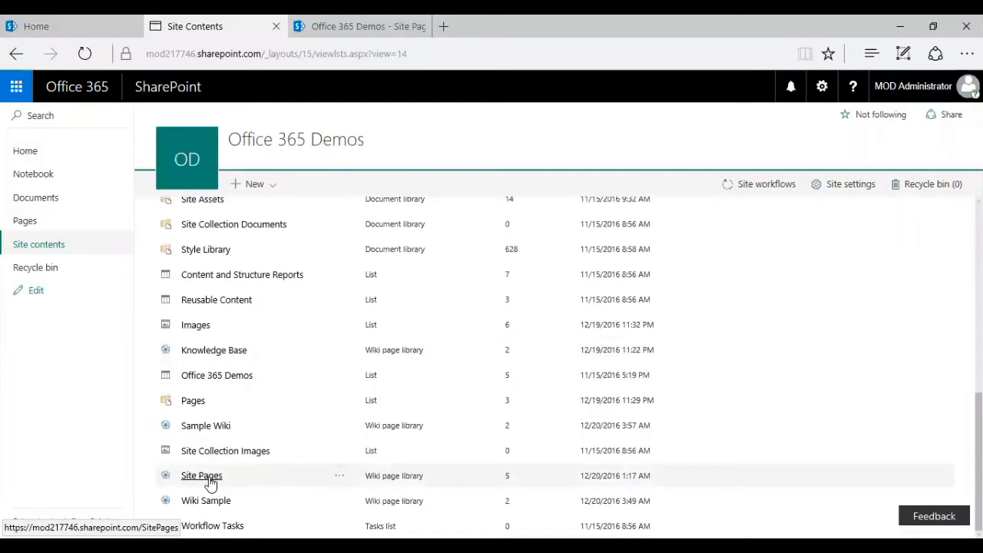
{"action": "left_click", "coordinate": [201, 475]}
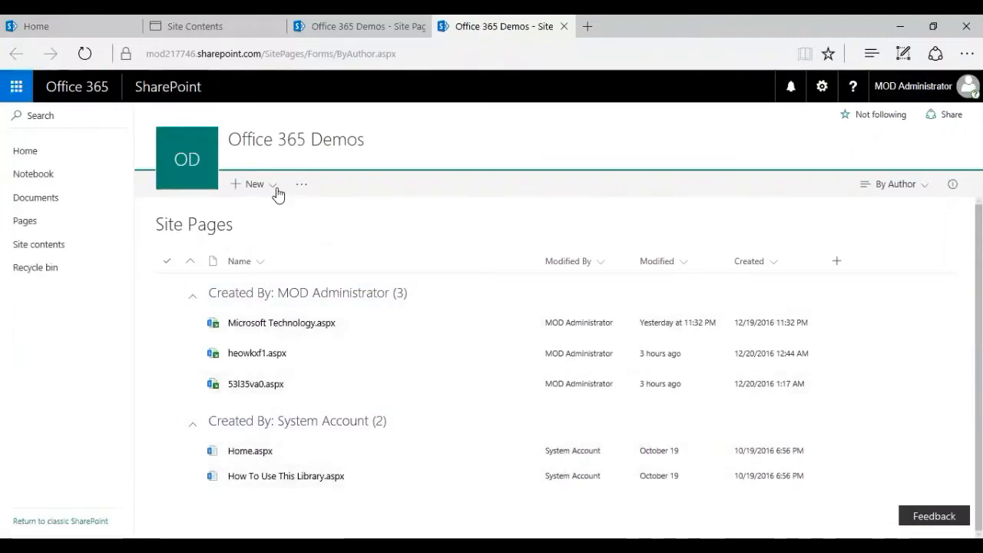
Choose New > Wiki Page in Site Pages, then close the extra Site Pages tab
{"action": "left_click", "coordinate": [254, 184]}
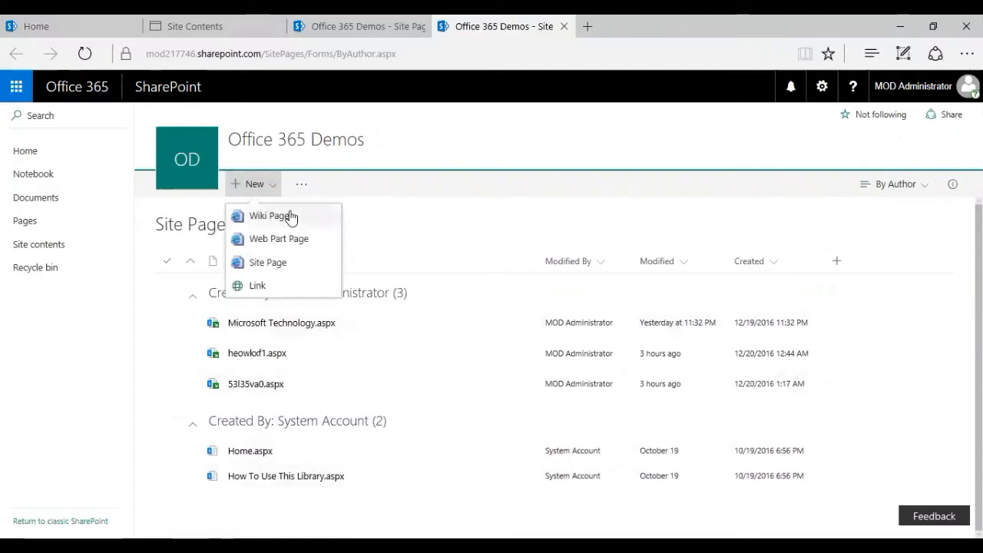
{"action": "mouse_move", "coordinate": [297, 223]}
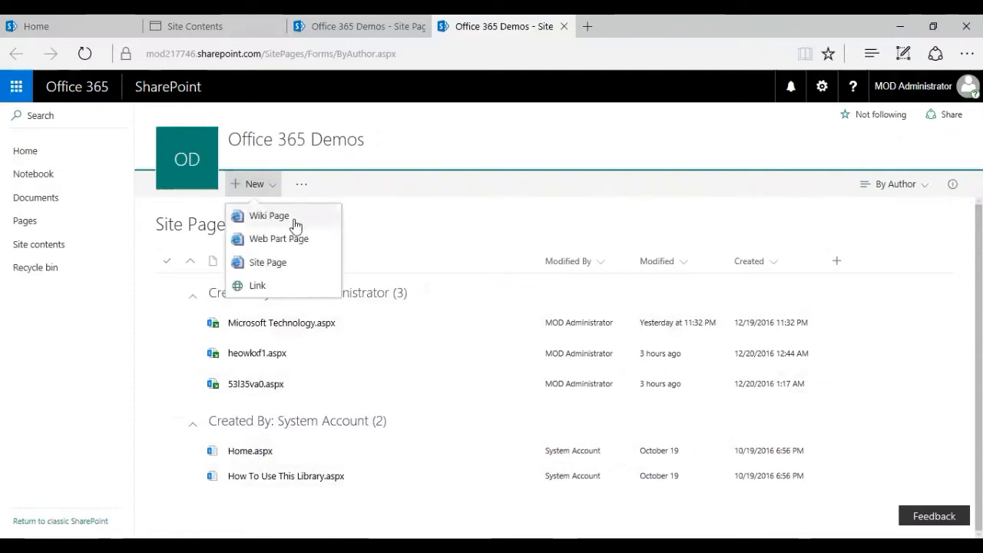
{"action": "mouse_move", "coordinate": [372, 384]}
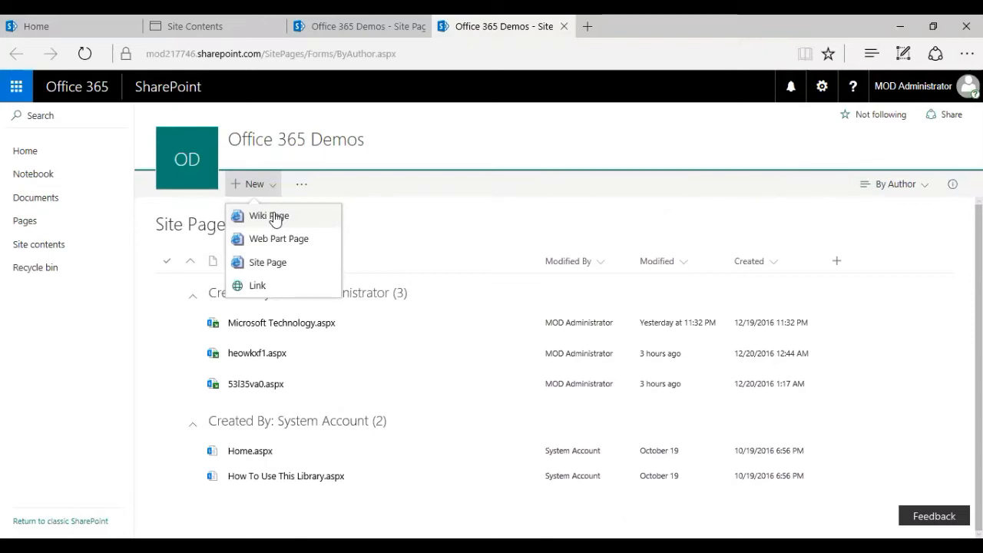
{"action": "mouse_move", "coordinate": [314, 229]}
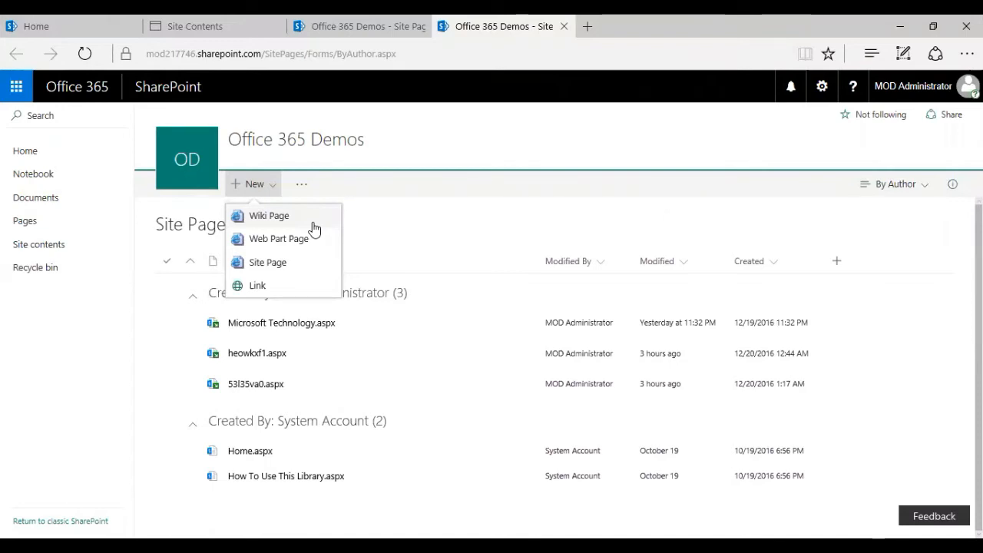
{"action": "left_click", "coordinate": [269, 215]}
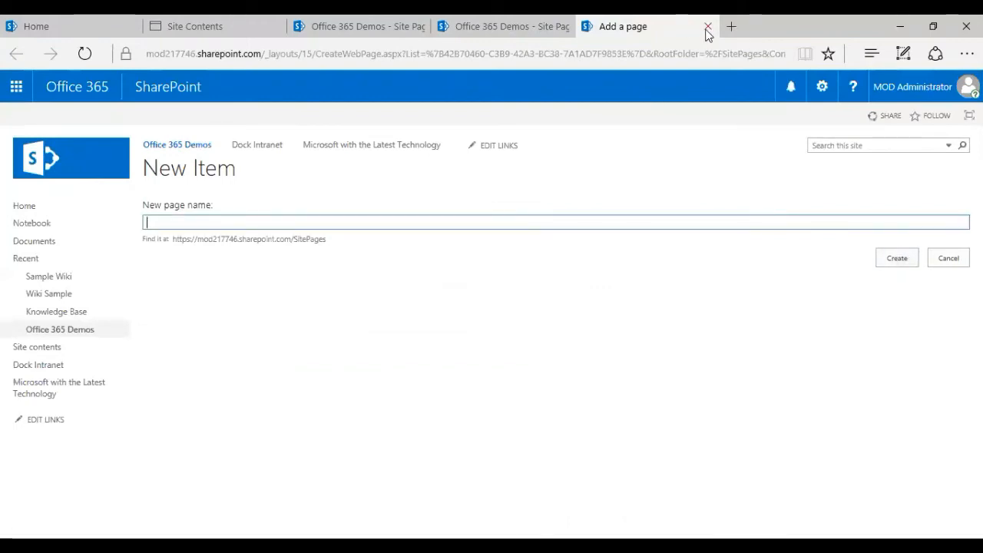
{"action": "left_click", "coordinate": [707, 26]}
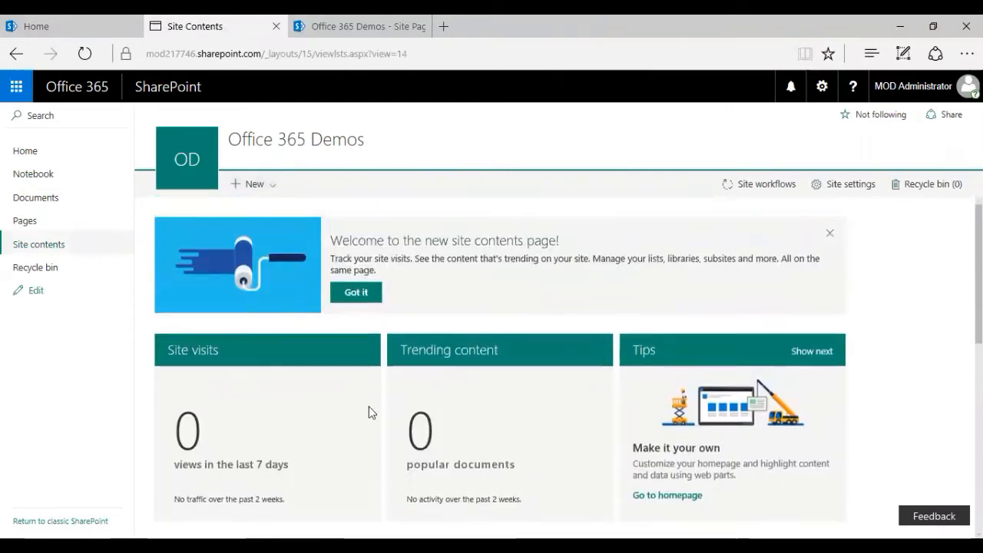
{"action": "mouse_move", "coordinate": [938, 300]}
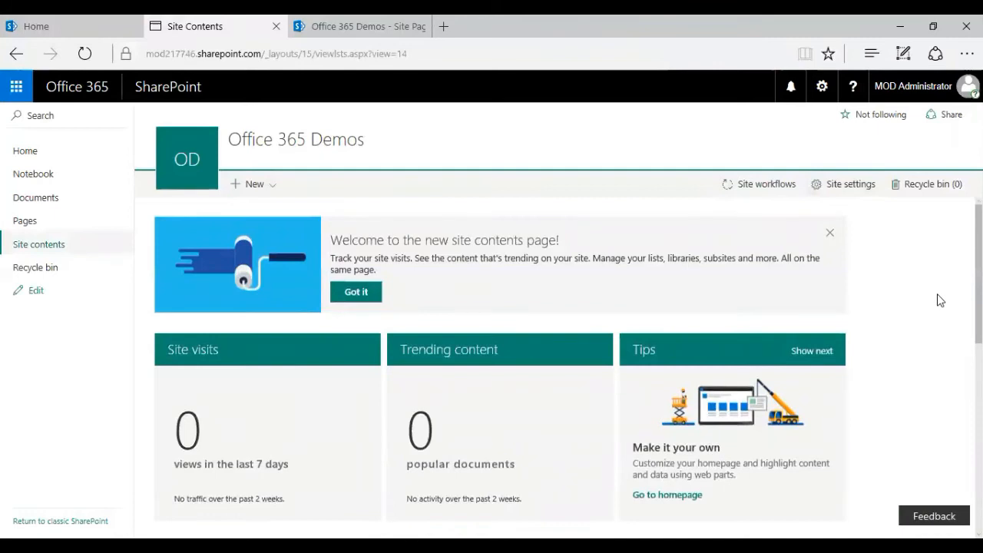
Show the Office 365 Demos subsites and choose New > Subsite
{"action": "scroll", "scroll_direction": "down", "scroll_amount": 3}
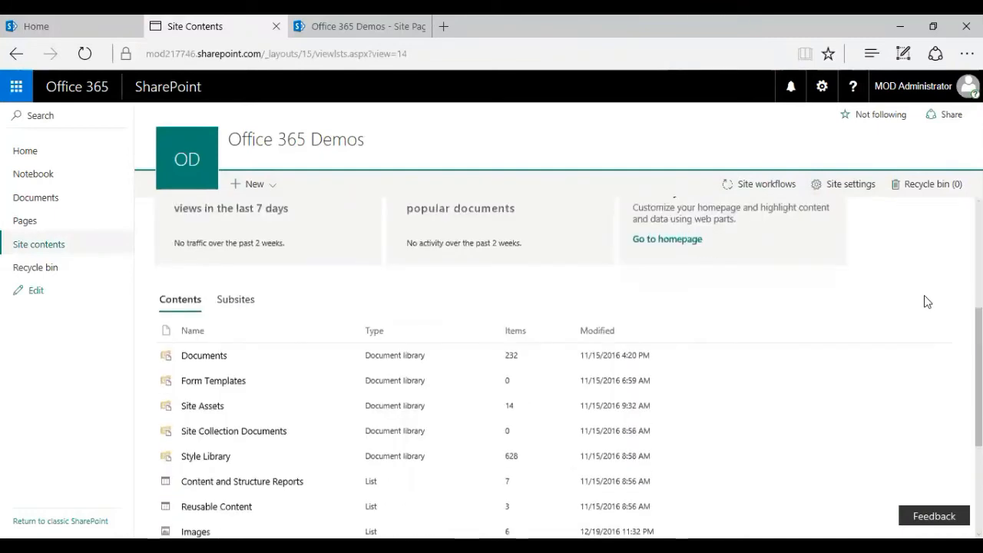
{"action": "left_click", "coordinate": [235, 299]}
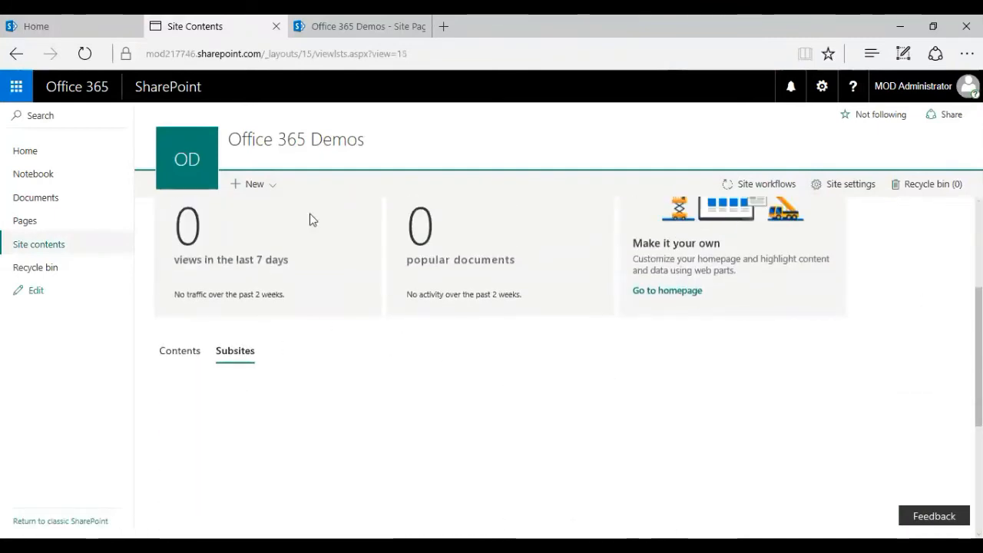
{"action": "left_click", "coordinate": [253, 184]}
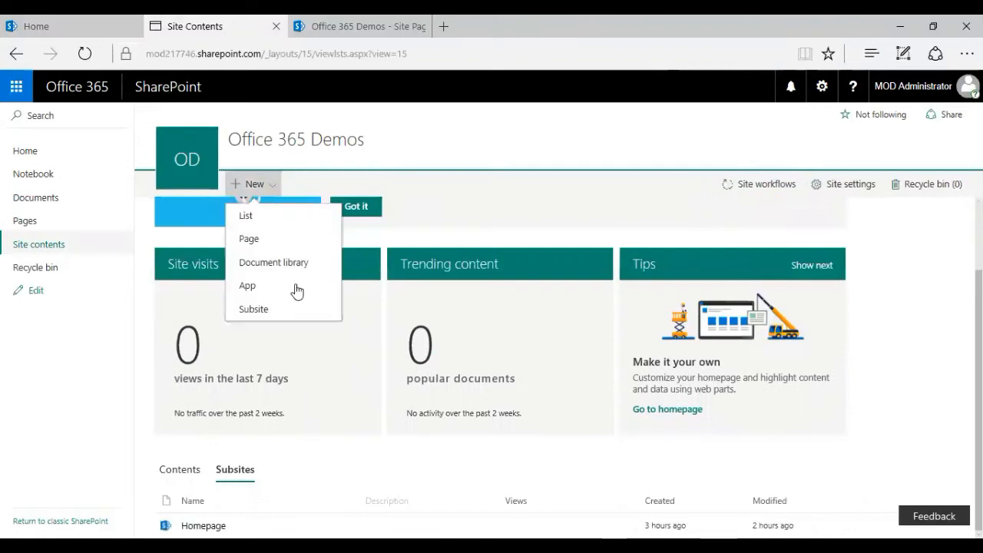
{"action": "mouse_move", "coordinate": [302, 310]}
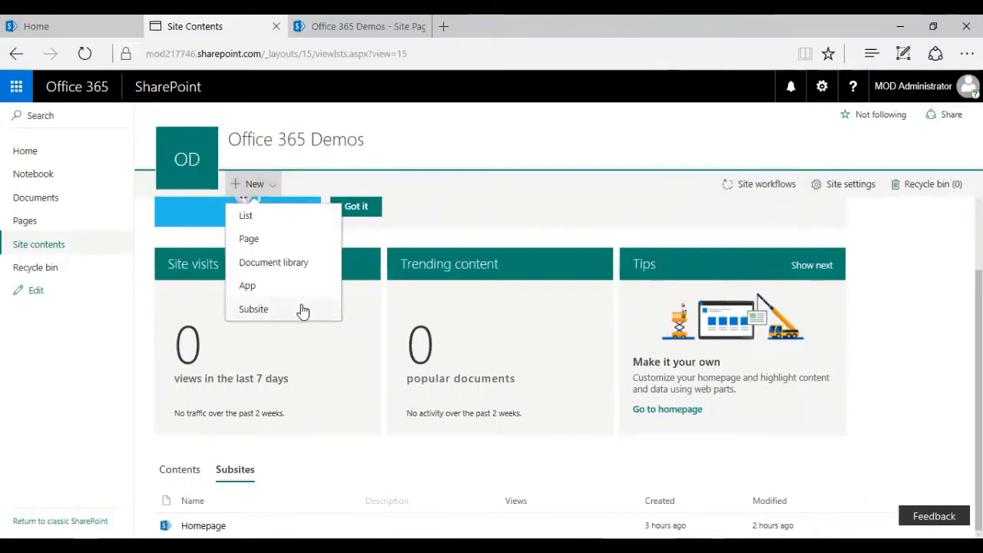
{"action": "left_click", "coordinate": [254, 309]}
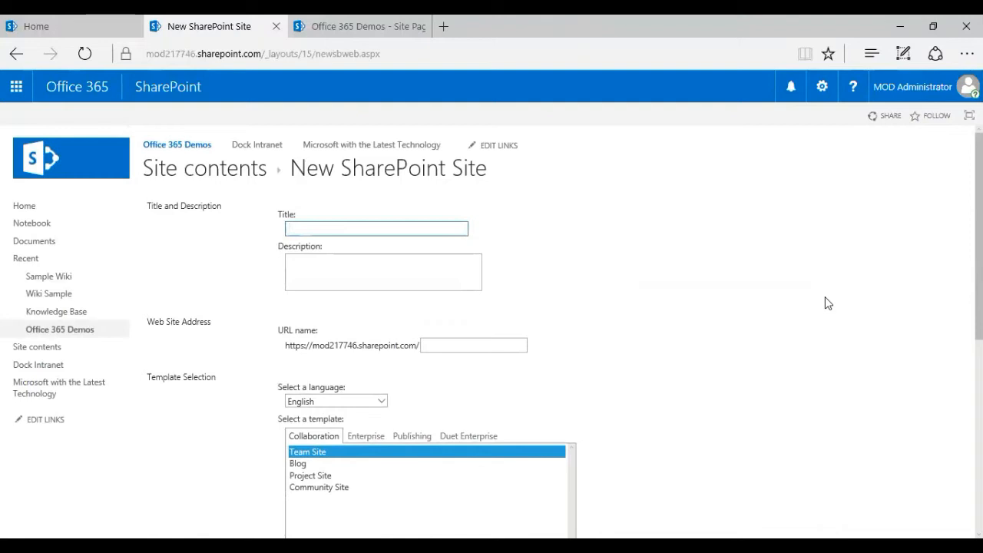
Enter the title 'Enterprise Wiki Sample' and the URL name 'wiki1234'
{"action": "type", "text": "Enterprise Wiki"}
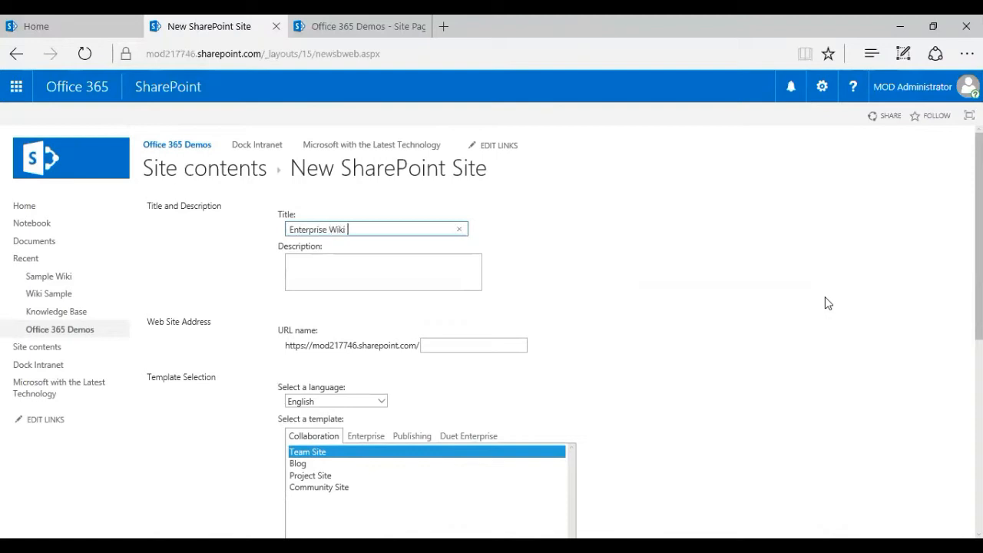
{"action": "type", "text": "Sample"}
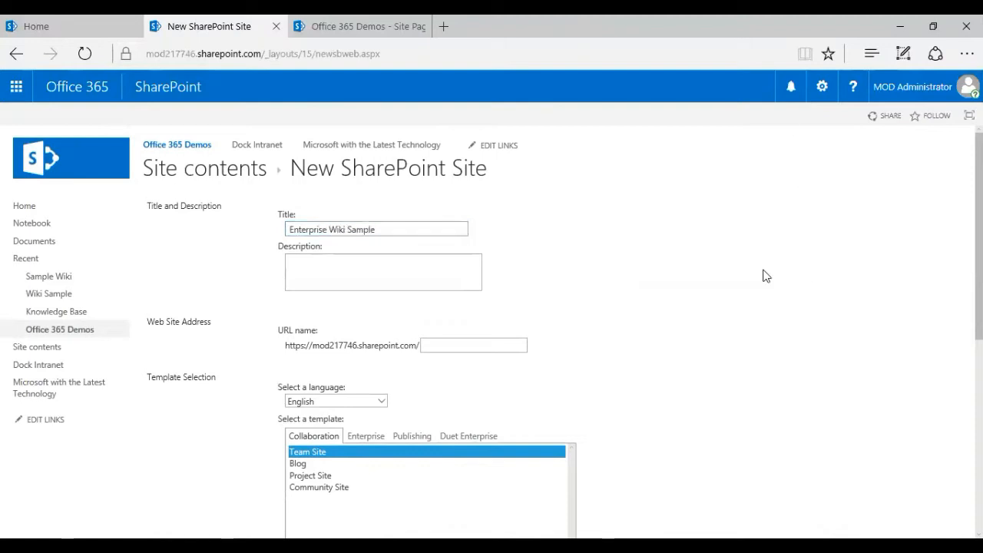
{"action": "left_click", "coordinate": [473, 345]}
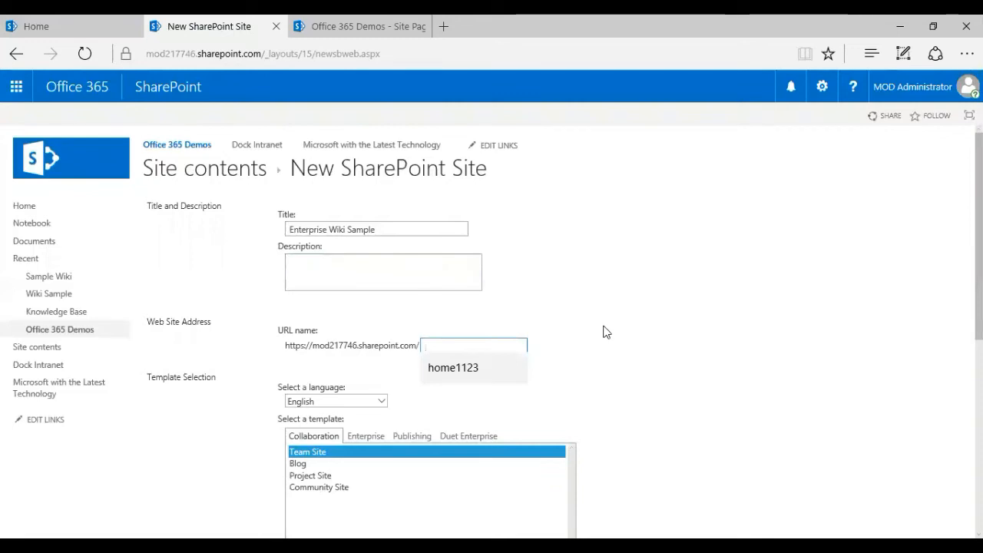
{"action": "type", "text": "wiki1234"}
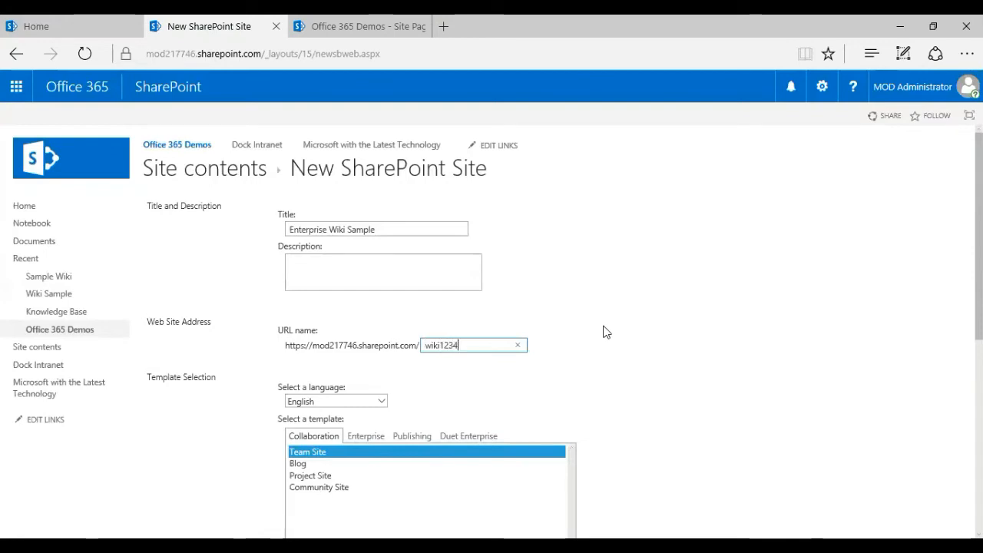
Select the Publishing > Enterprise Wiki template and create the subsite
{"action": "scroll", "scroll_direction": "down", "scroll_amount": 3}
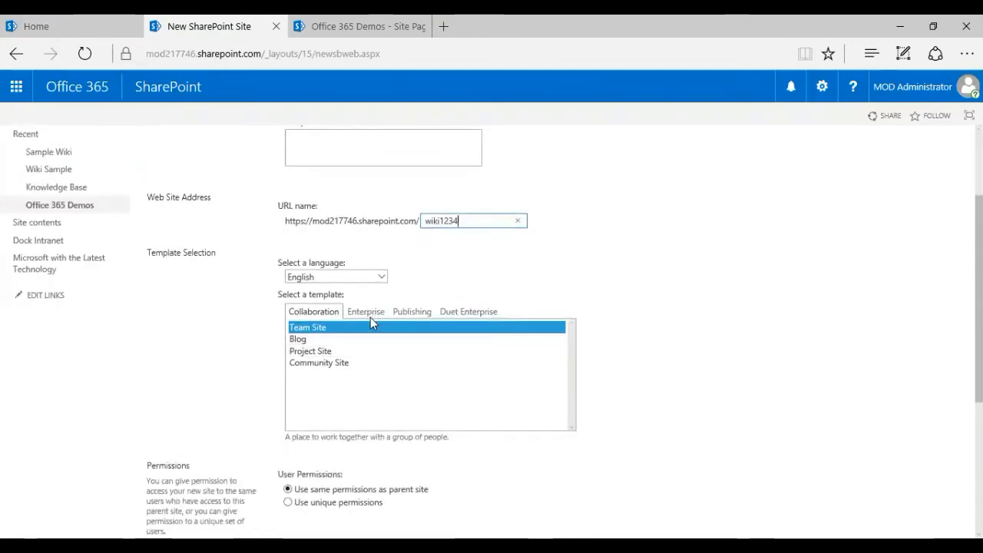
{"action": "left_click", "coordinate": [365, 311]}
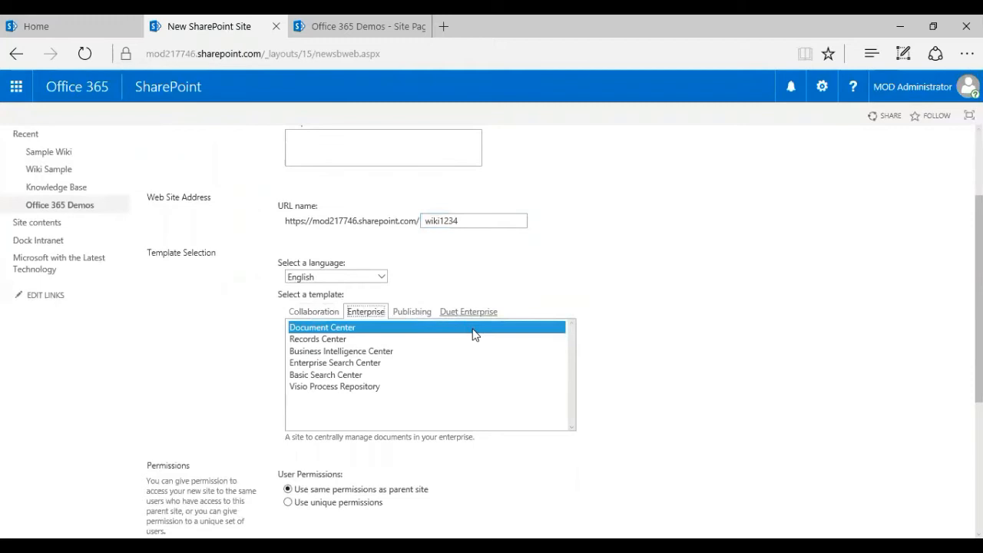
{"action": "left_click", "coordinate": [412, 311]}
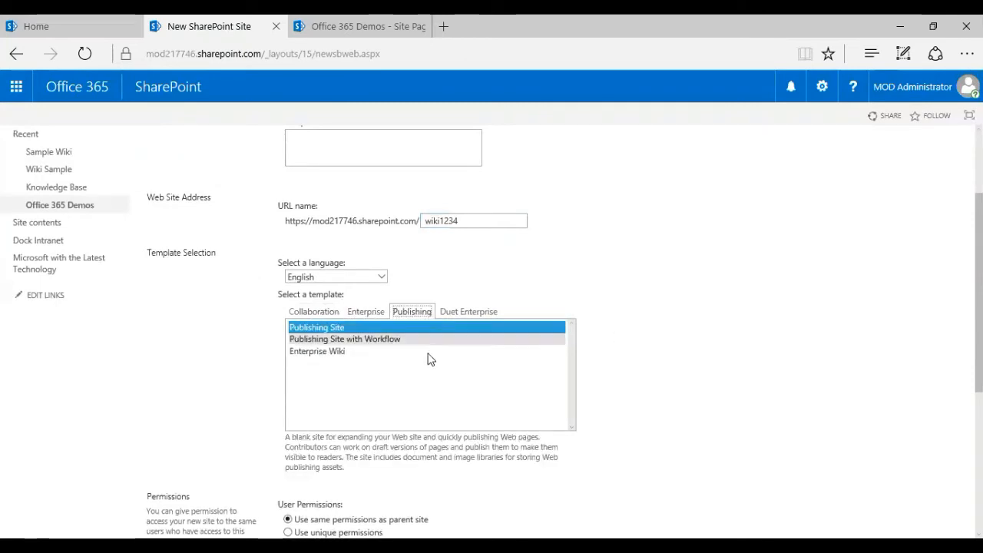
{"action": "left_click", "coordinate": [317, 351]}
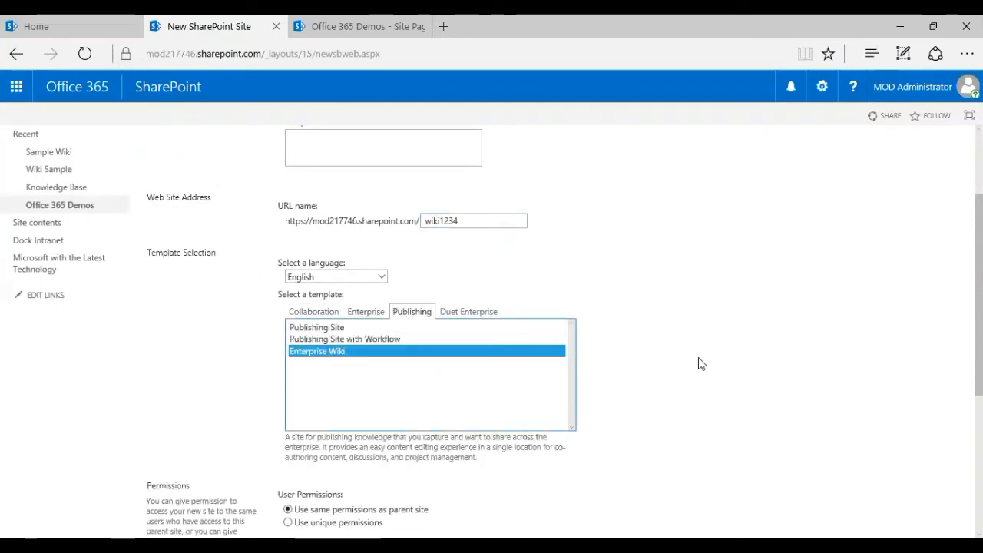
{"action": "scroll", "scroll_direction": "down", "scroll_amount": 3}
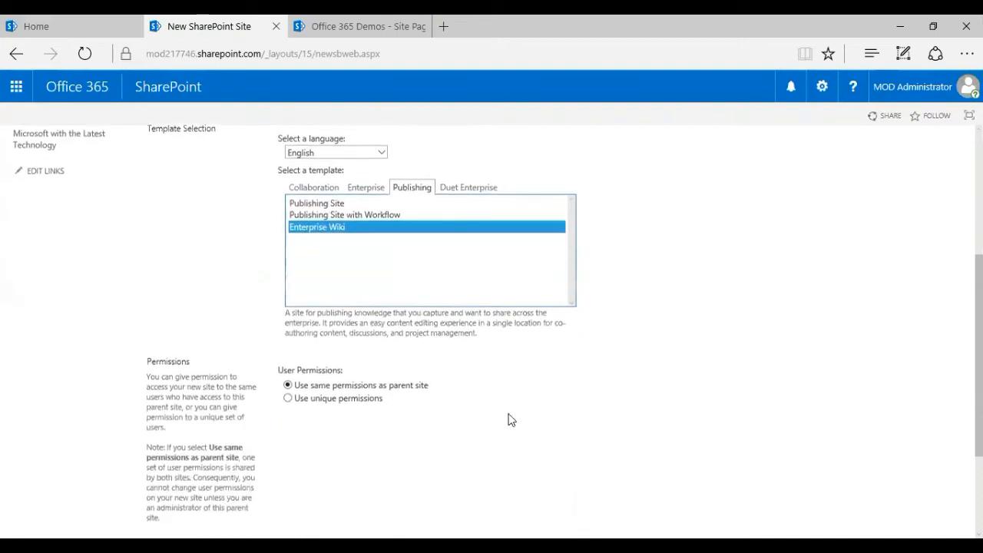
{"action": "scroll", "scroll_direction": "down", "scroll_amount": 3}
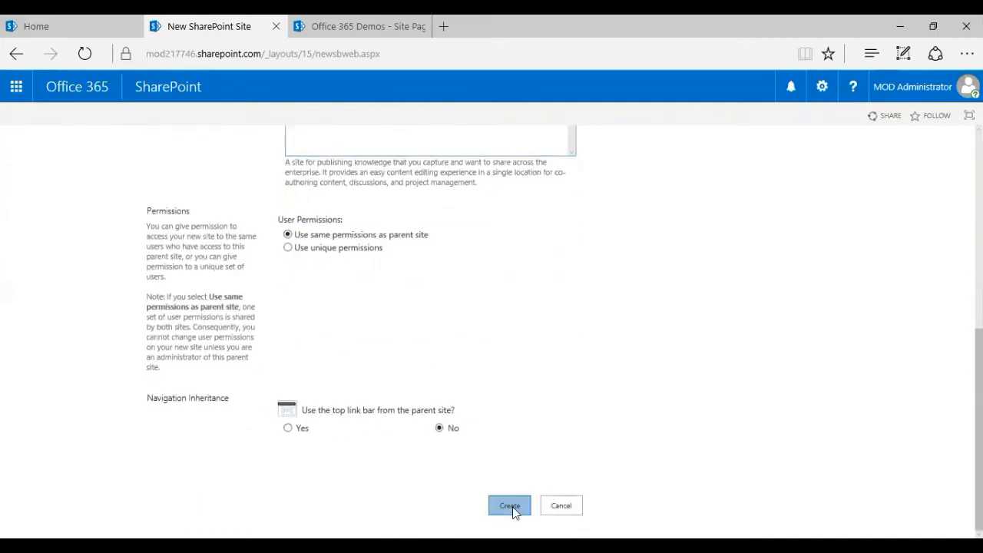
{"action": "left_click", "coordinate": [509, 506]}
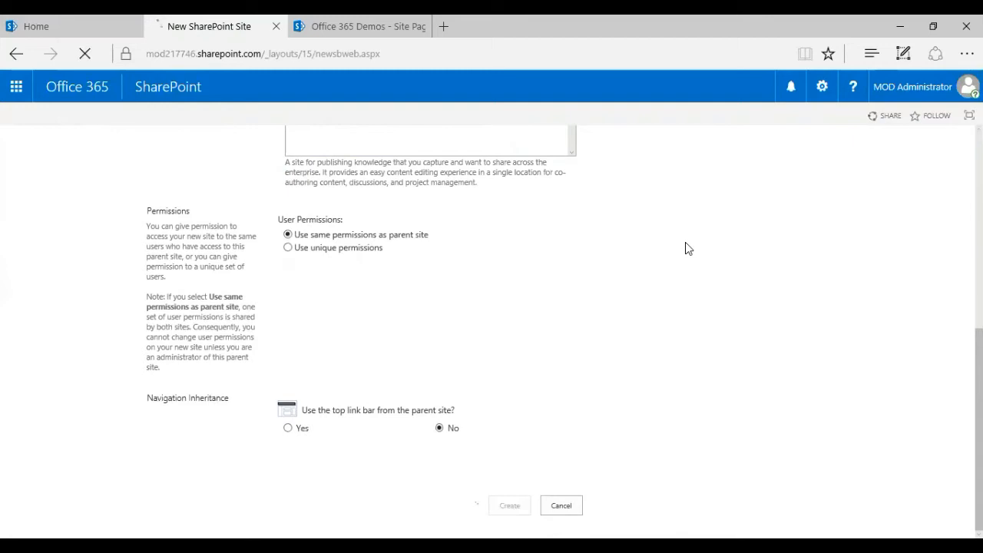
{"action": "left_click", "coordinate": [509, 505]}
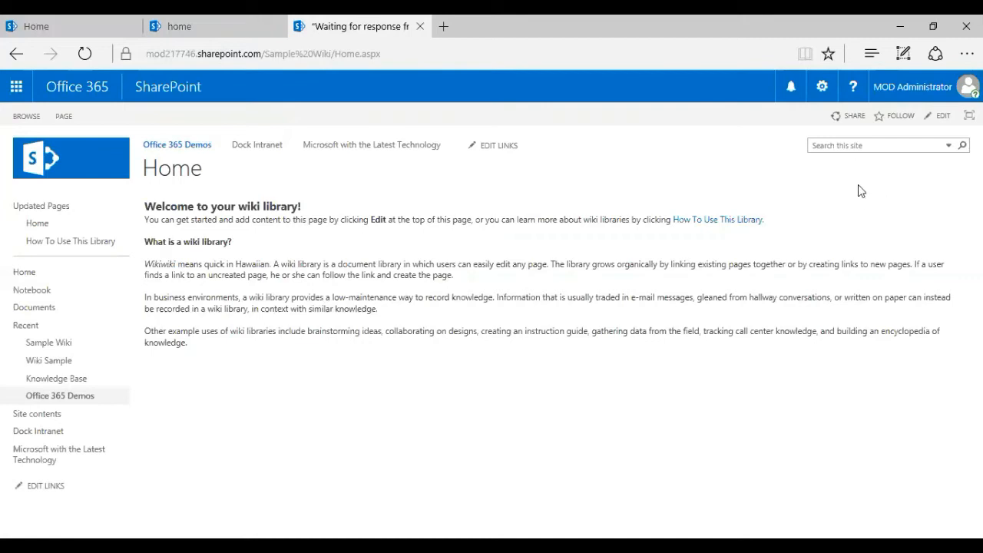
{"action": "mouse_move", "coordinate": [905, 195]}
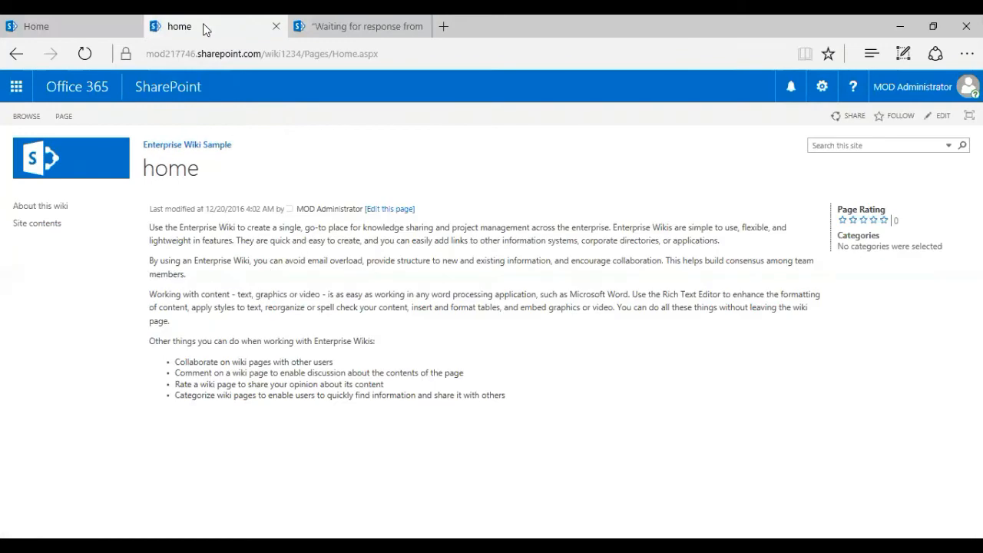
{"action": "mouse_move", "coordinate": [838, 231]}
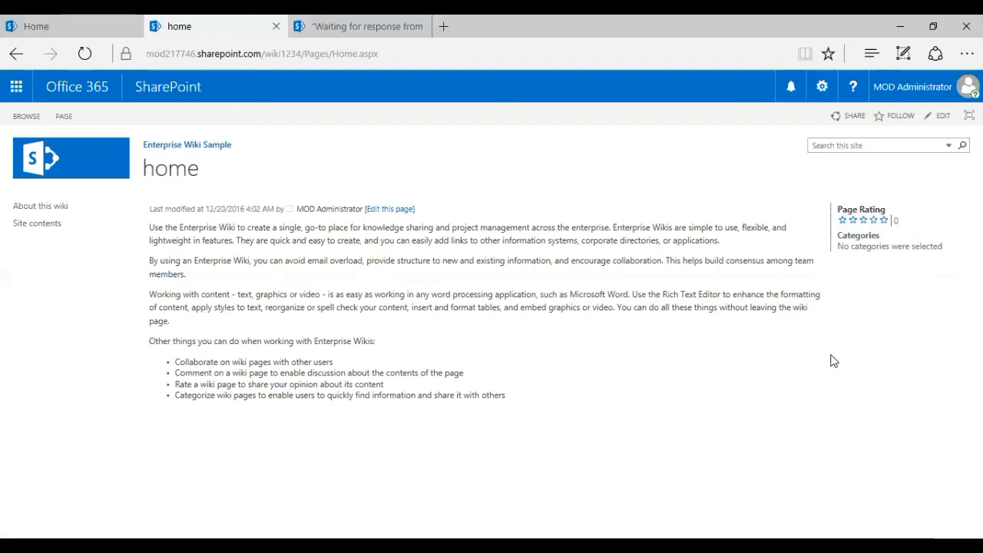
Give the Enterprise Wiki Sample home page a four-star rating and enter edit mode
{"action": "left_click", "coordinate": [873, 220]}
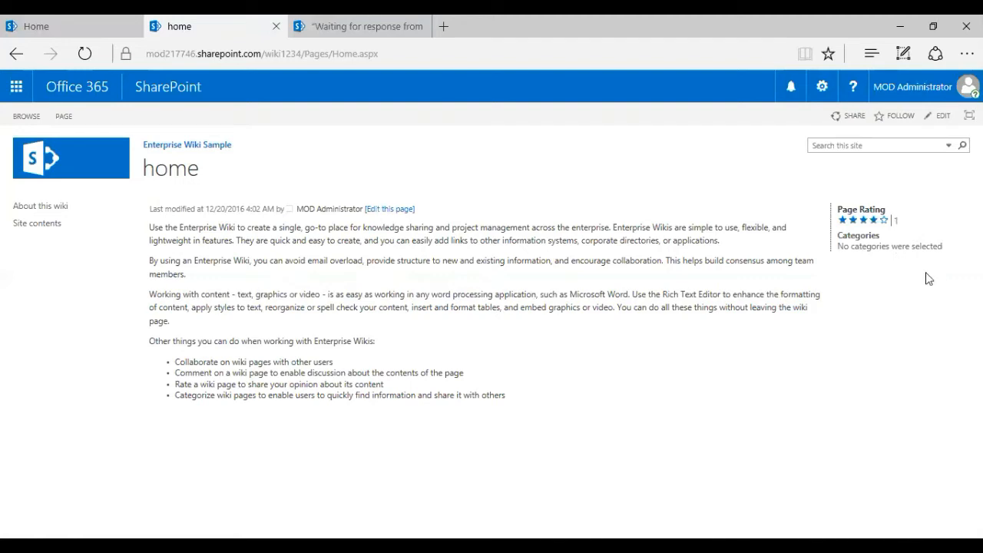
{"action": "mouse_move", "coordinate": [930, 110]}
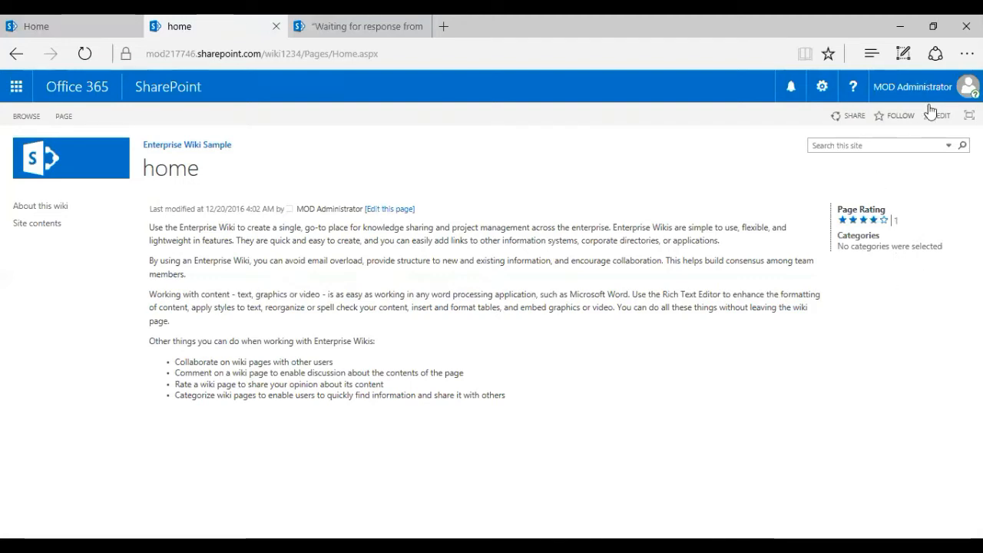
{"action": "left_click", "coordinate": [943, 115]}
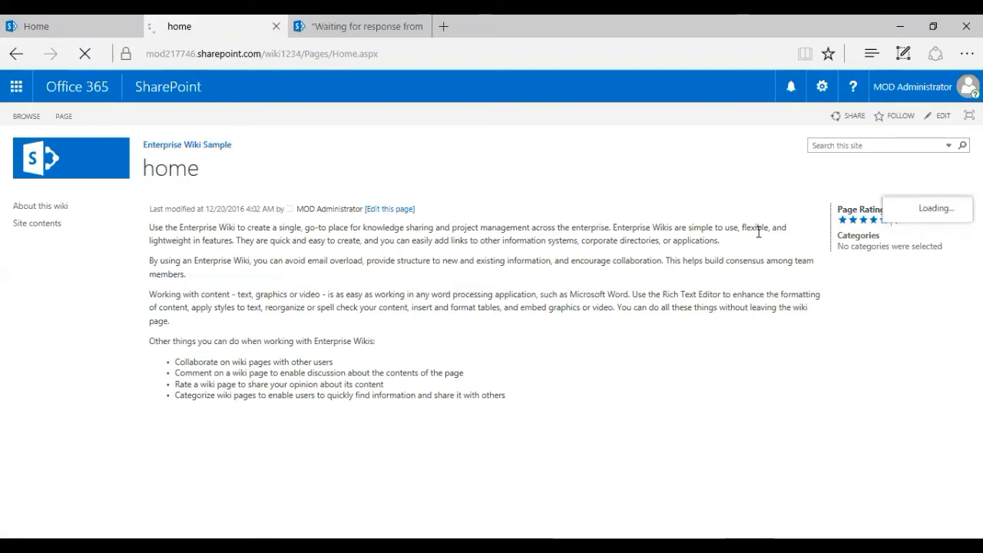
{"action": "mouse_move", "coordinate": [745, 245]}
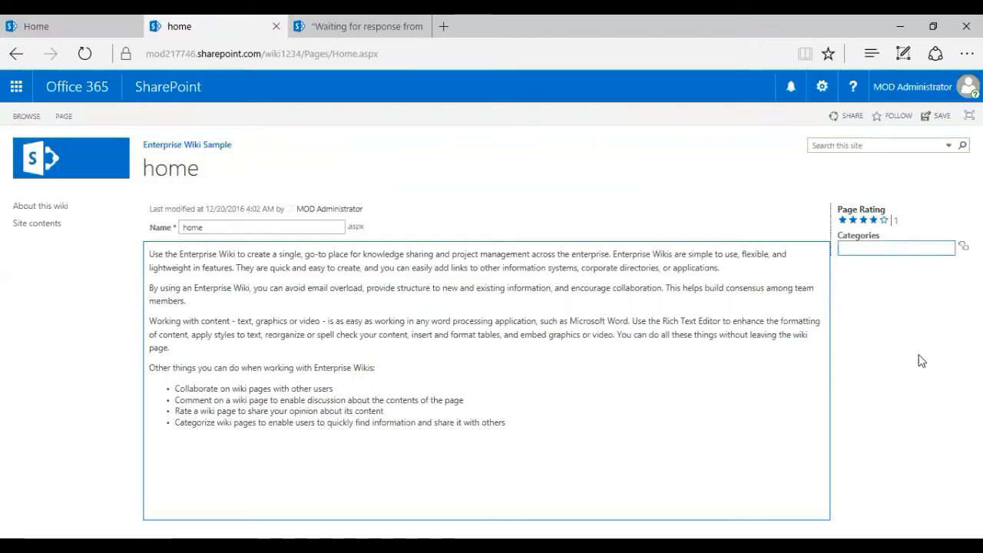
Enter 'IT; HR' in the home page's Categories box
{"action": "type", "text": "PMI"}
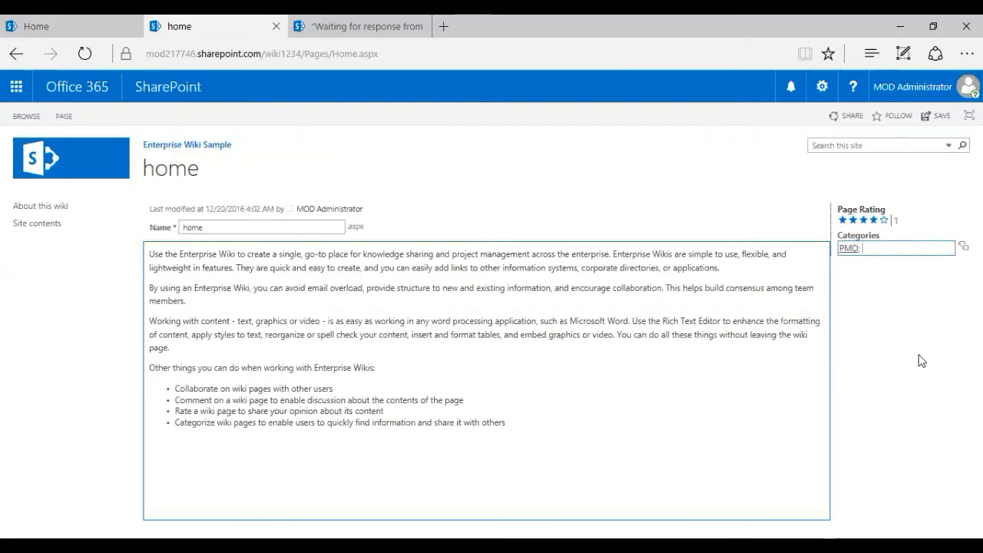
{"action": "type", "text": "HR;"}
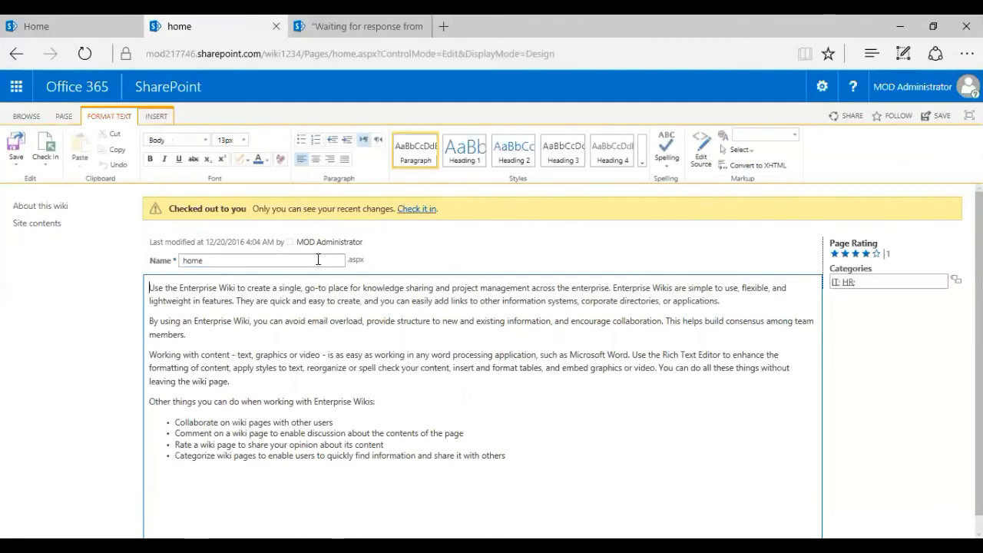
{"action": "left_click", "coordinate": [156, 116]}
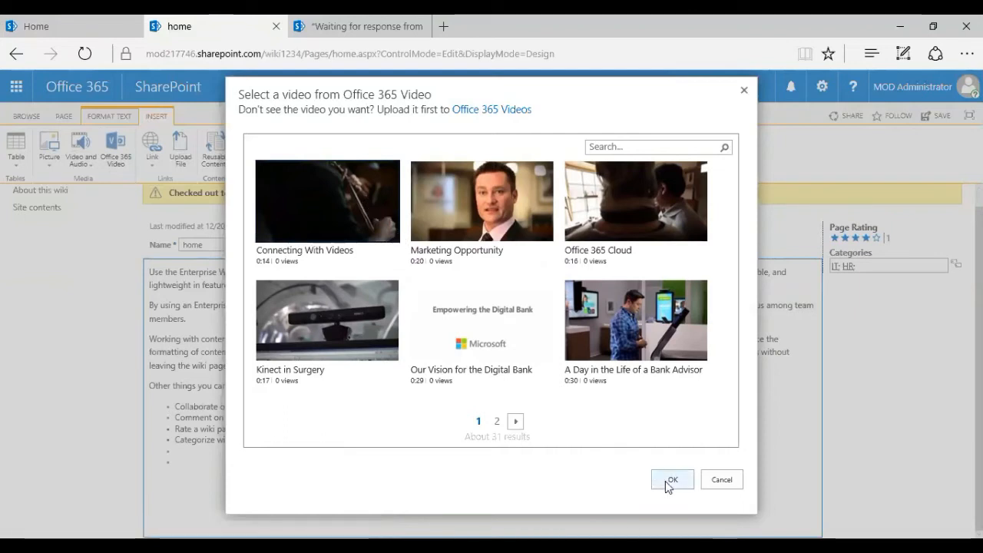
{"action": "mouse_move", "coordinate": [584, 283]}
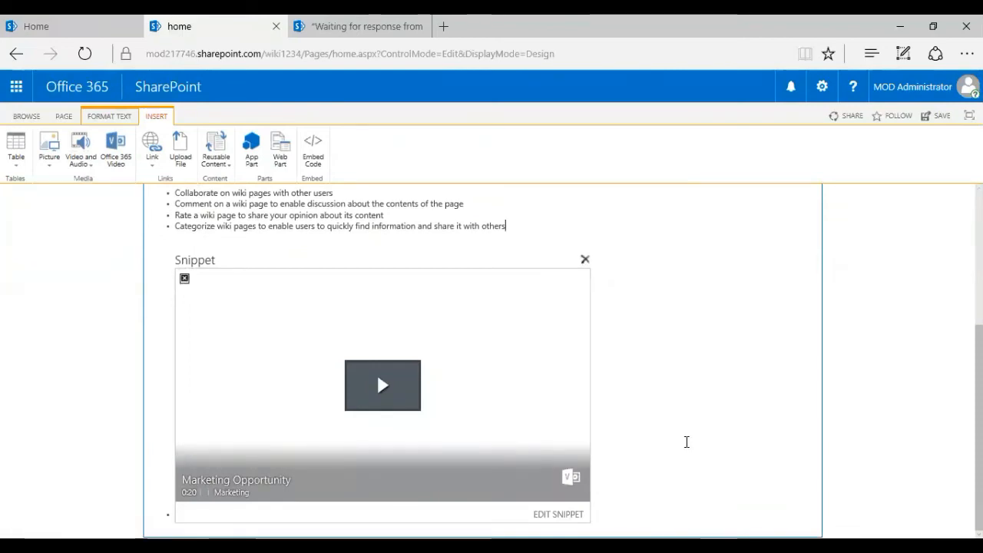
{"action": "mouse_move", "coordinate": [382, 395]}
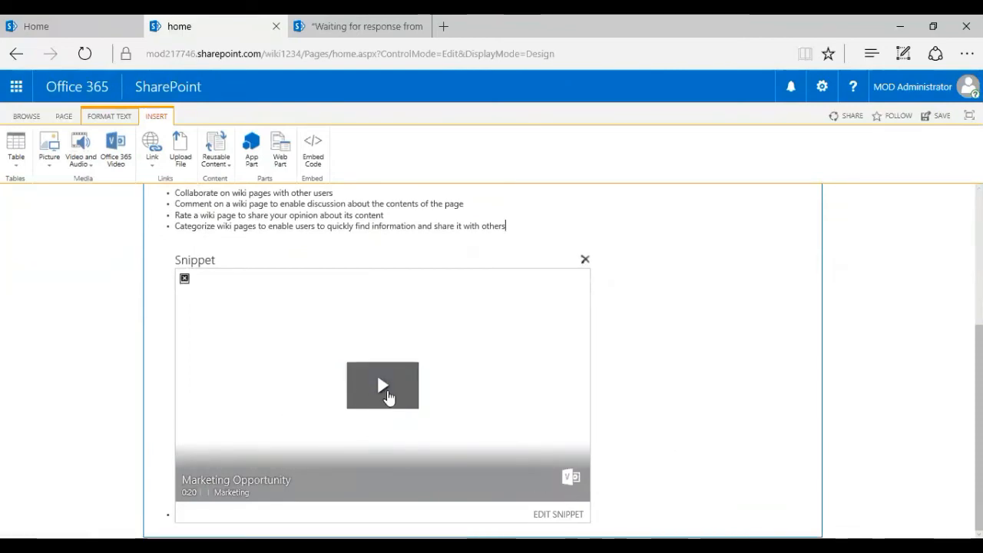
Preview the Marketing Opportunity video and switch between the Insert and Format Text tabs
{"action": "left_click", "coordinate": [382, 385]}
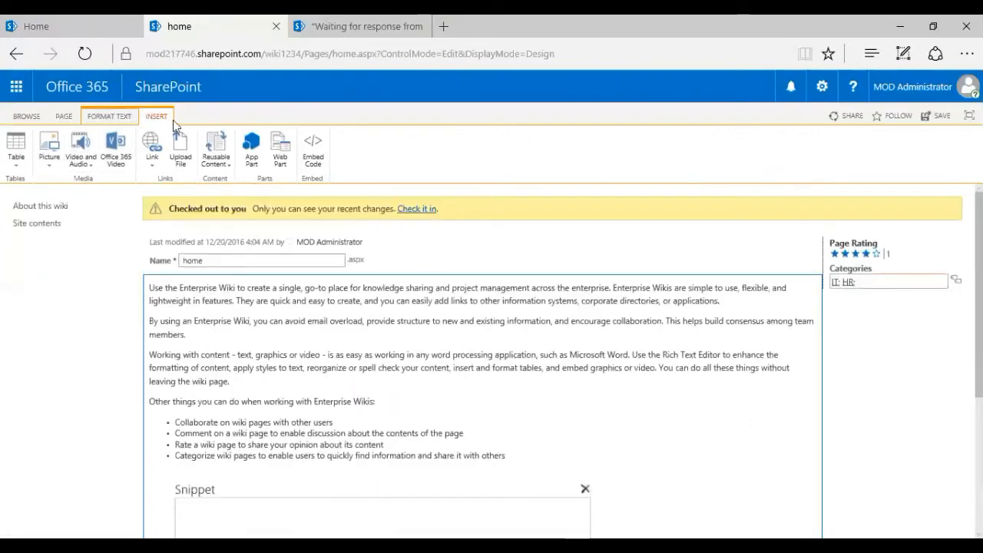
{"action": "left_click", "coordinate": [109, 116]}
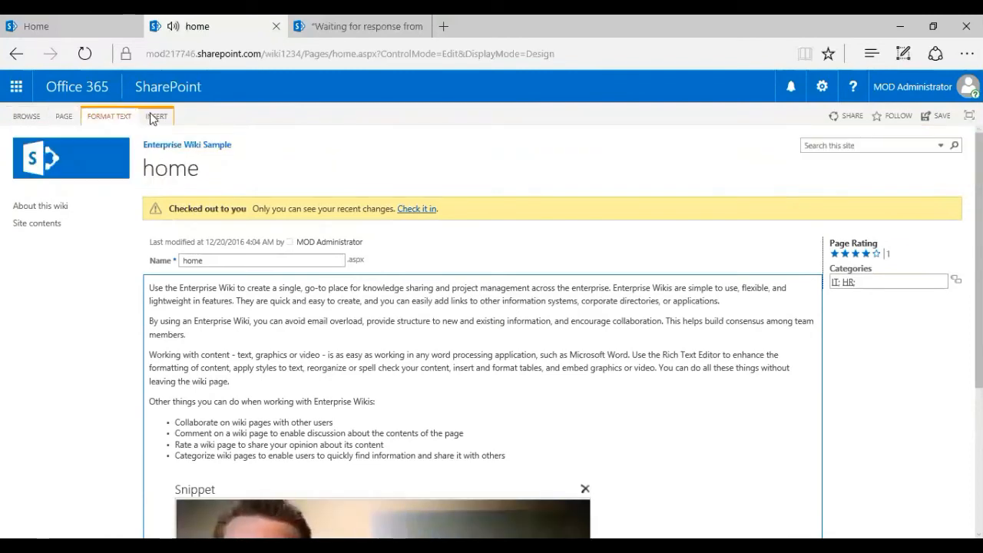
{"action": "left_click", "coordinate": [156, 116]}
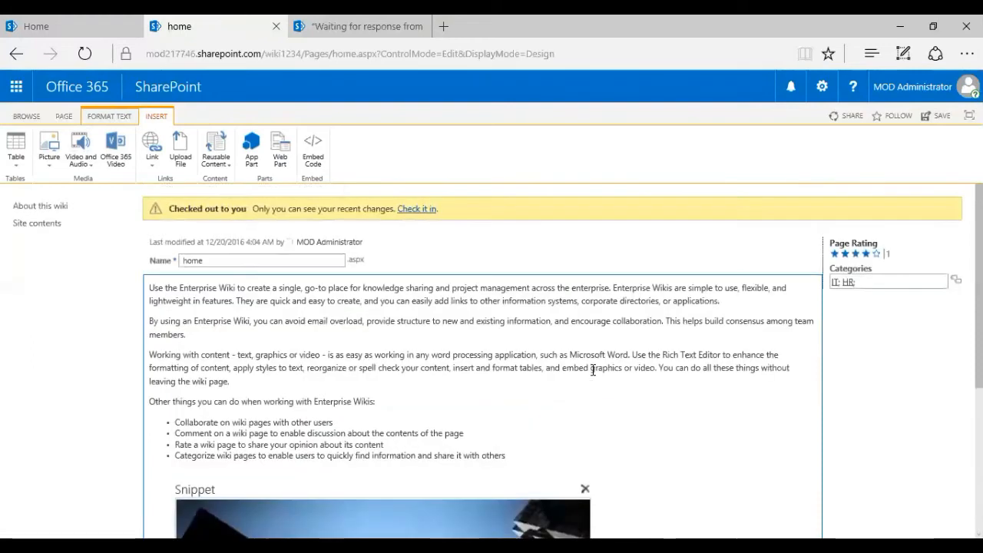
{"action": "left_click", "coordinate": [109, 116]}
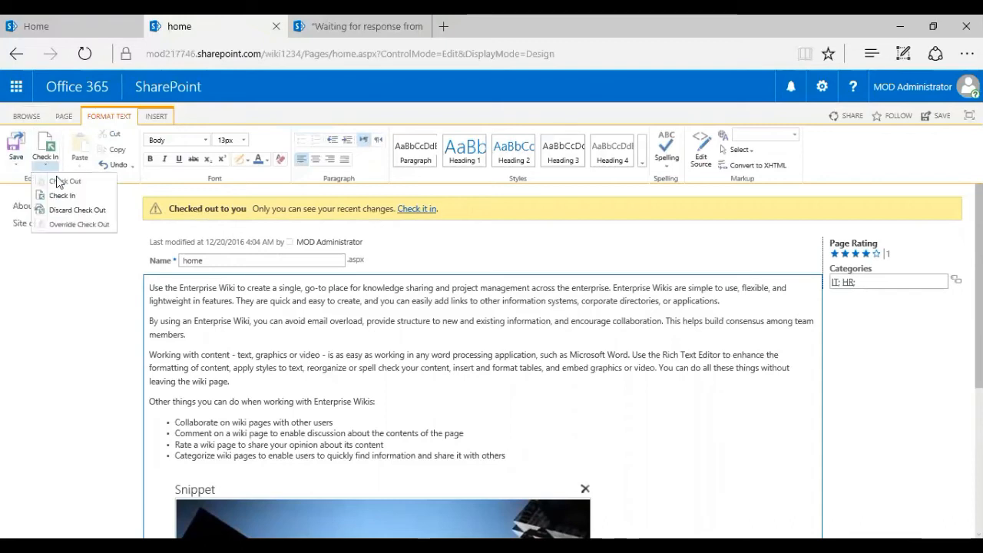
Save the wiki home page, scroll through it, and submit a star rating
{"action": "left_click", "coordinate": [16, 146]}
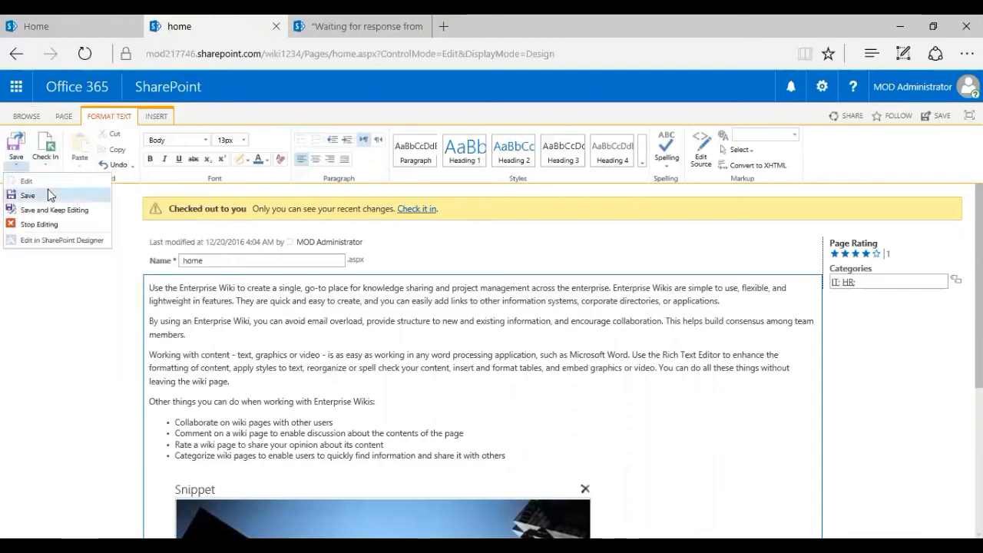
{"action": "left_click", "coordinate": [28, 195]}
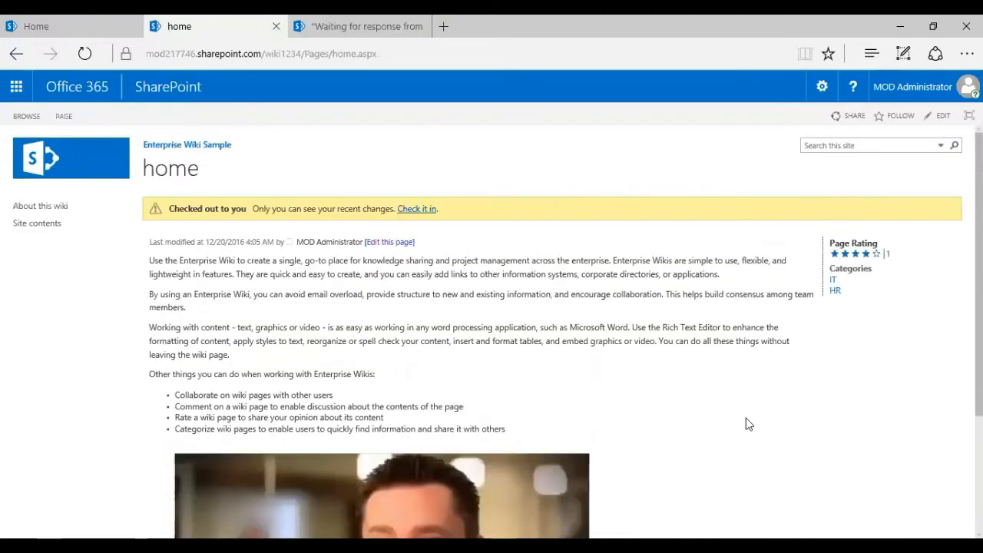
{"action": "scroll", "scroll_direction": "down", "scroll_amount": 3}
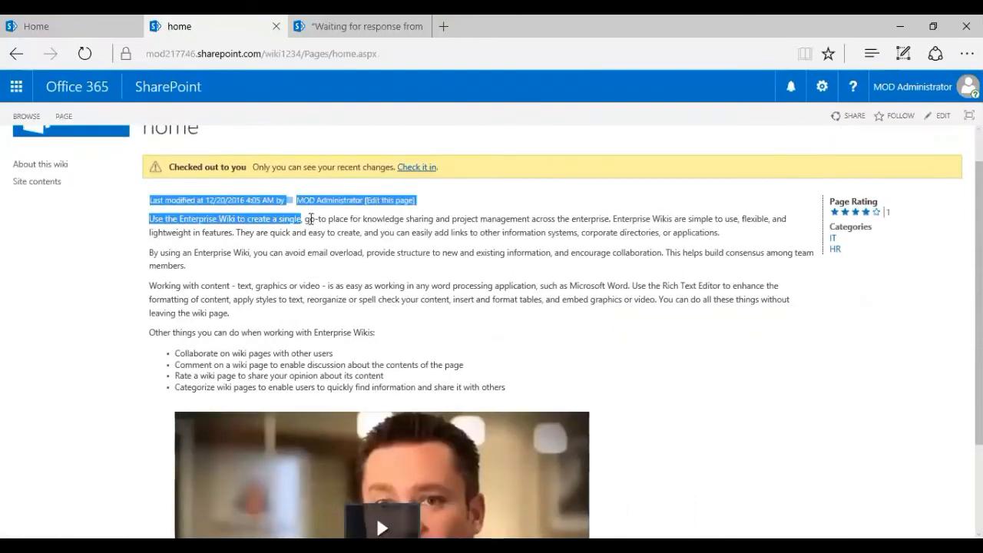
{"action": "scroll", "scroll_direction": "down", "scroll_amount": 3}
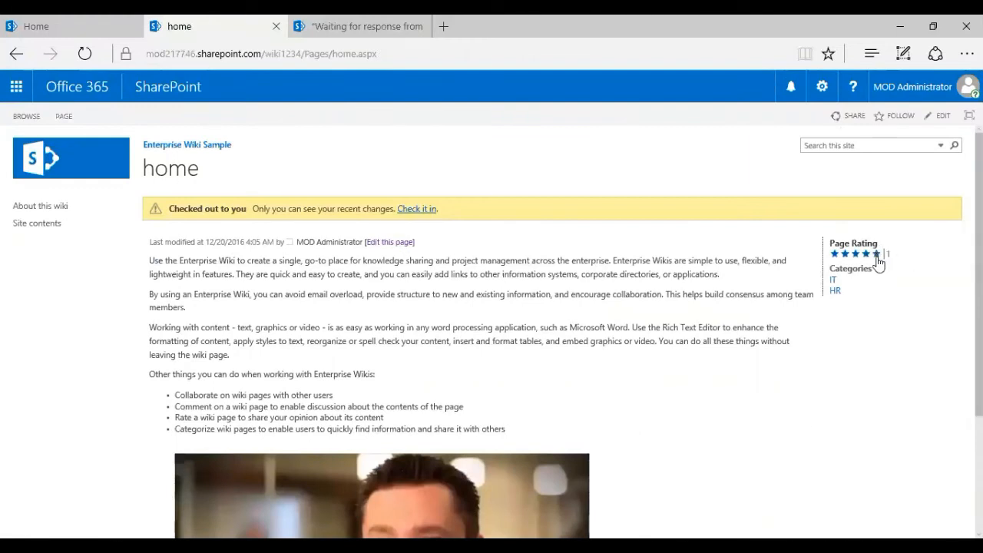
{"action": "left_click", "coordinate": [876, 253]}
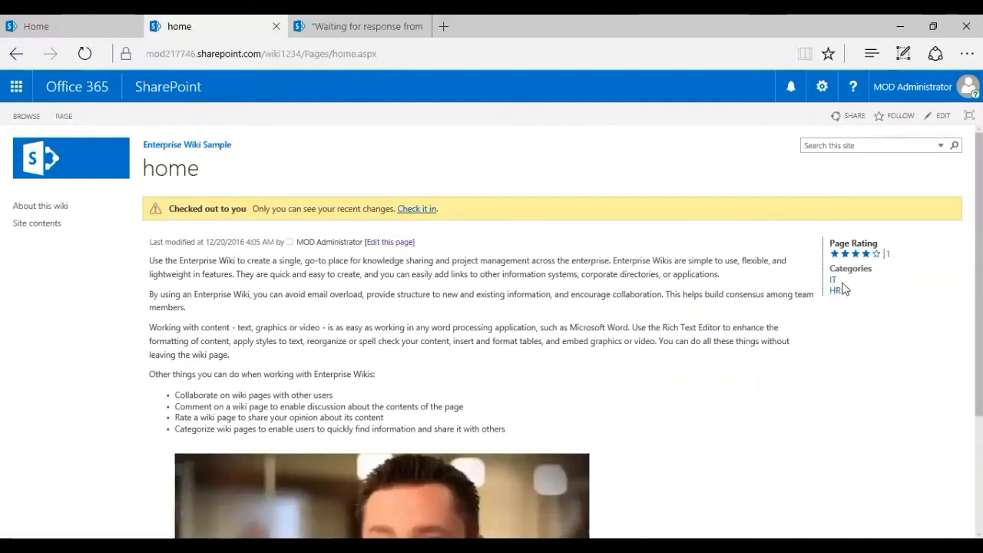
{"action": "mouse_move", "coordinate": [891, 383]}
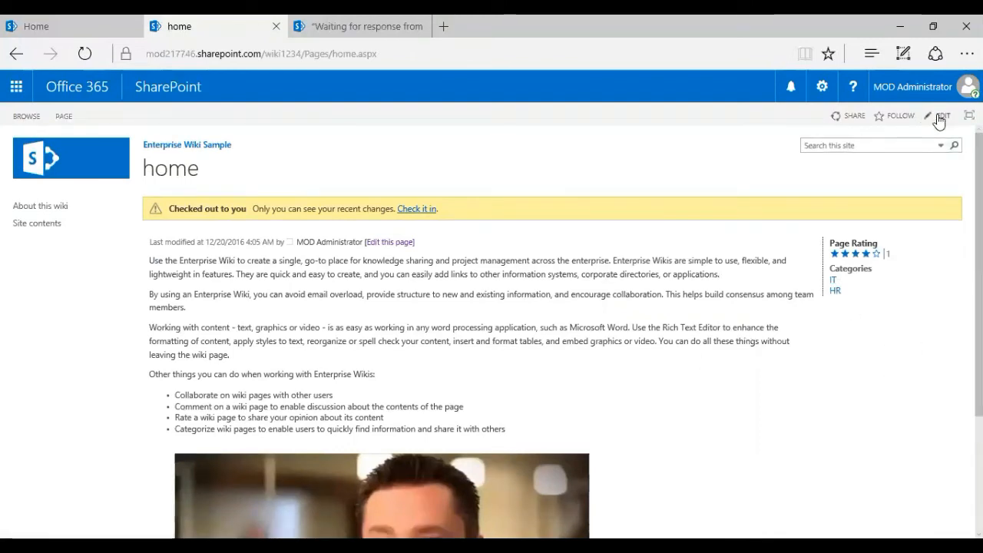
Reopen the home wiki page for editing and show the Page ribbon tools
{"action": "left_click", "coordinate": [943, 116]}
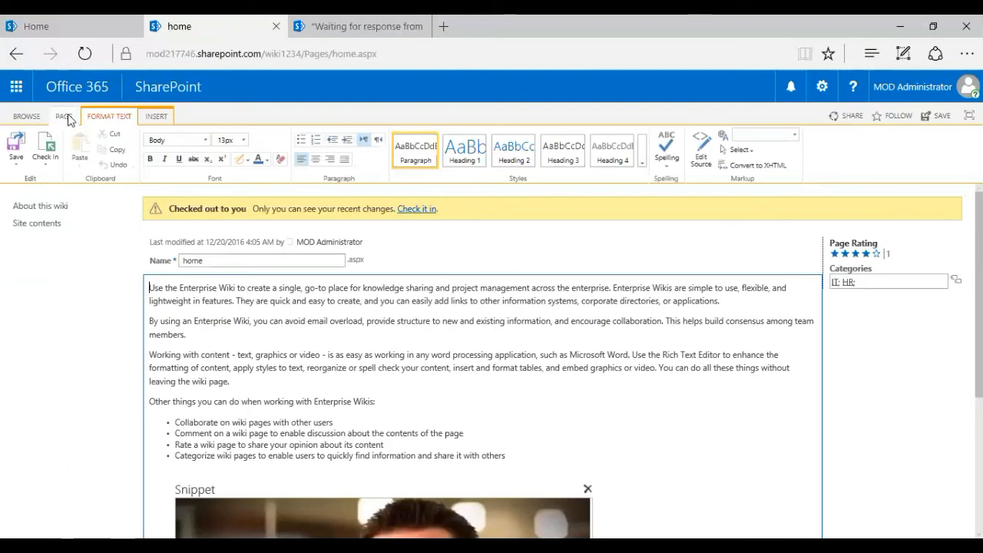
{"action": "left_click", "coordinate": [63, 116]}
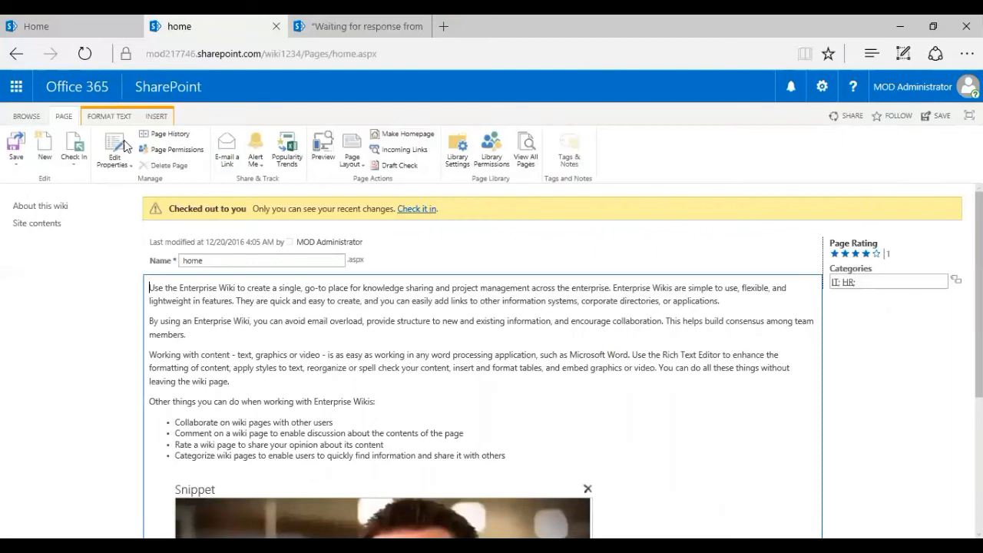
{"action": "mouse_move", "coordinate": [178, 134]}
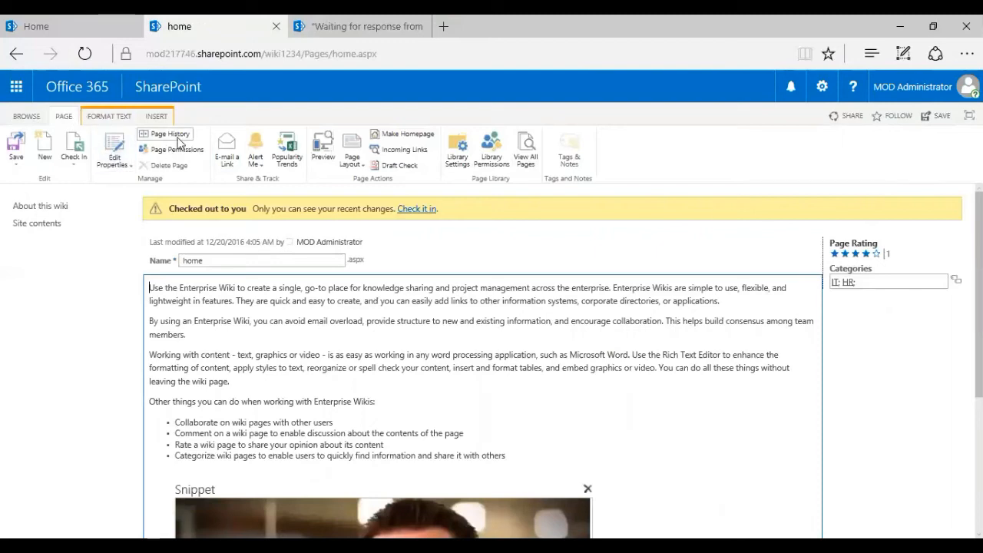
{"action": "mouse_move", "coordinate": [166, 134]}
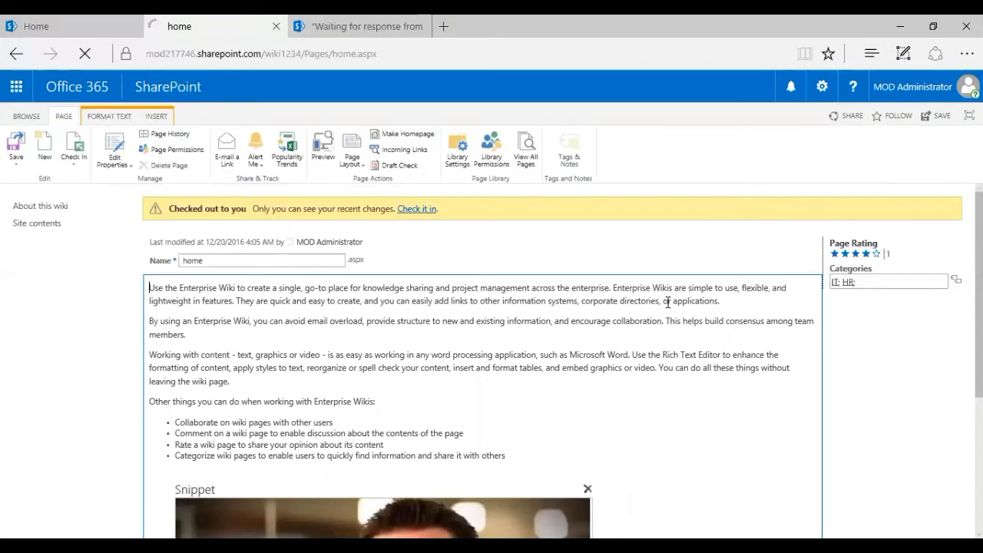
Scroll the Page History diff of version 2.0 against 1.0
{"action": "left_click", "coordinate": [166, 133]}
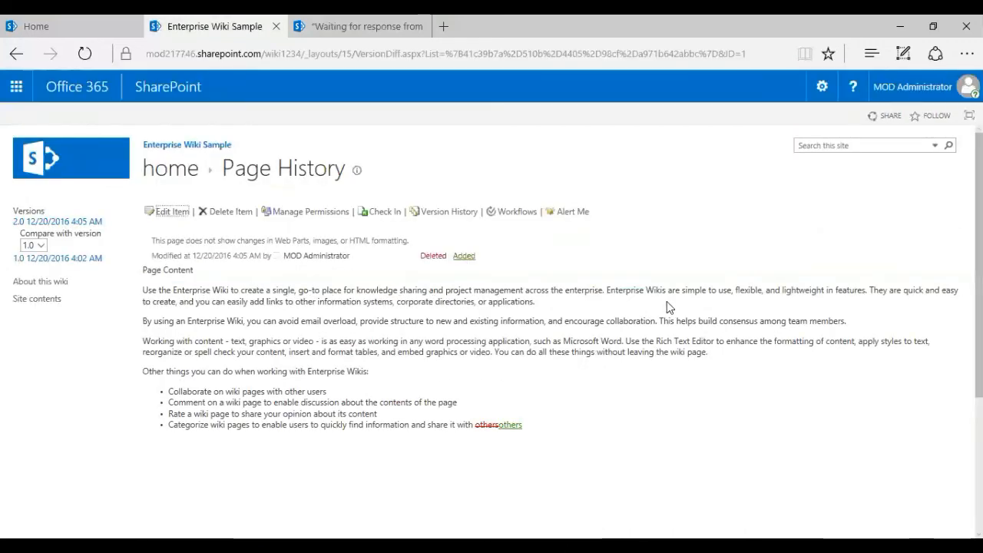
{"action": "scroll", "scroll_direction": "down", "scroll_amount": 3}
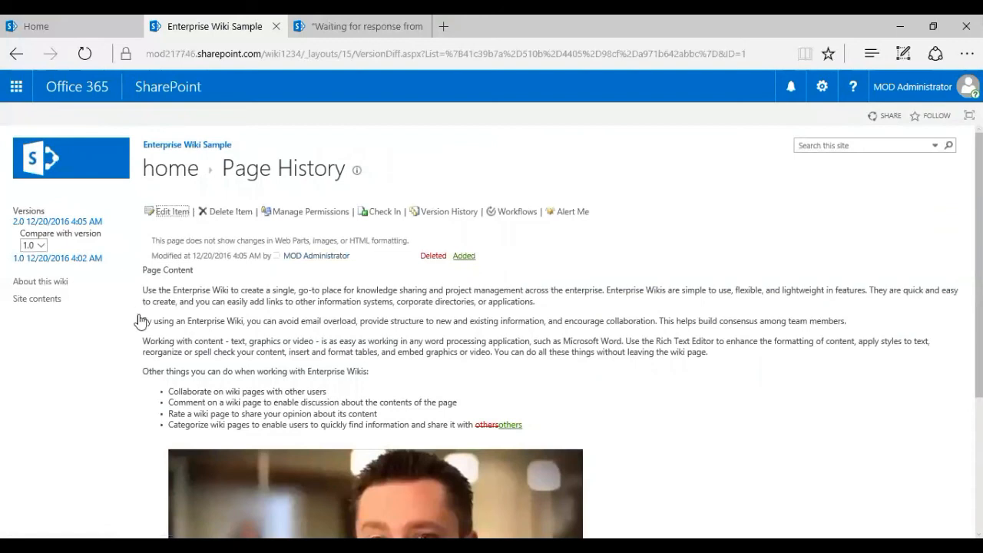
{"action": "mouse_move", "coordinate": [57, 258]}
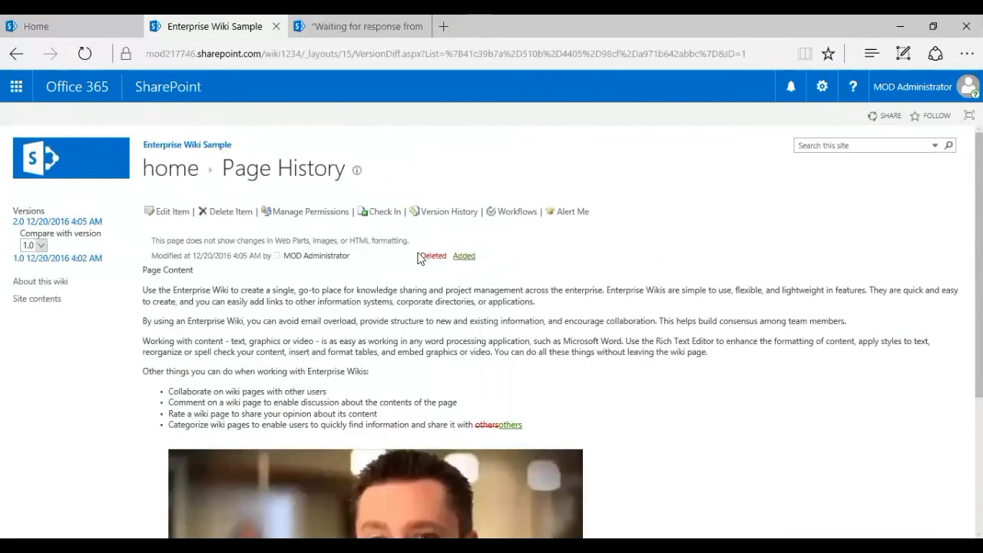
{"action": "mouse_move", "coordinate": [551, 441]}
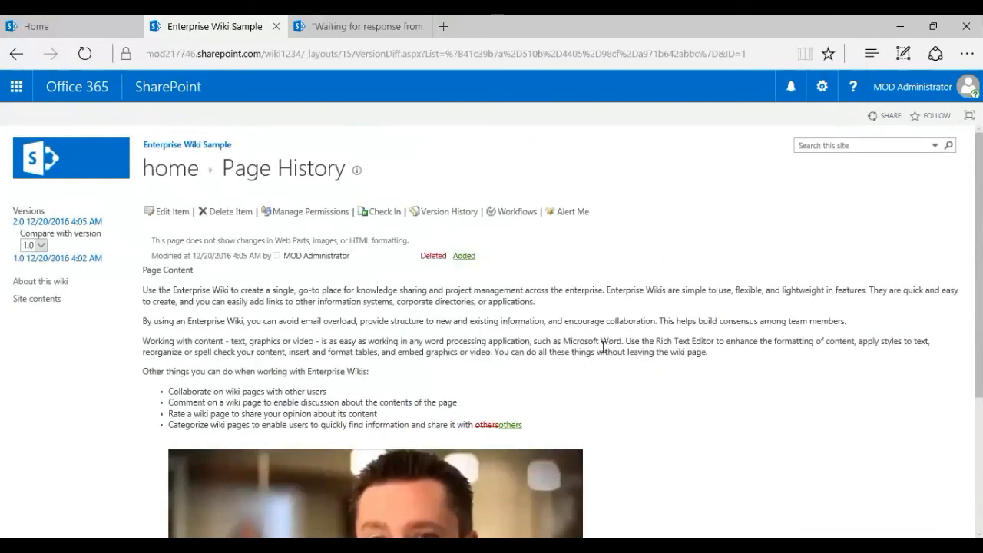
{"action": "mouse_move", "coordinate": [444, 225]}
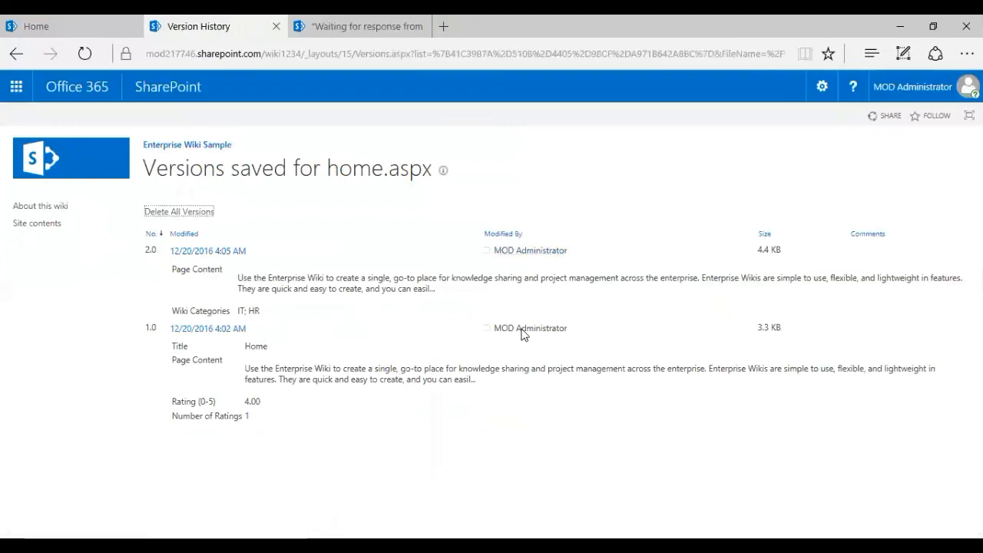
{"action": "mouse_move", "coordinate": [238, 458]}
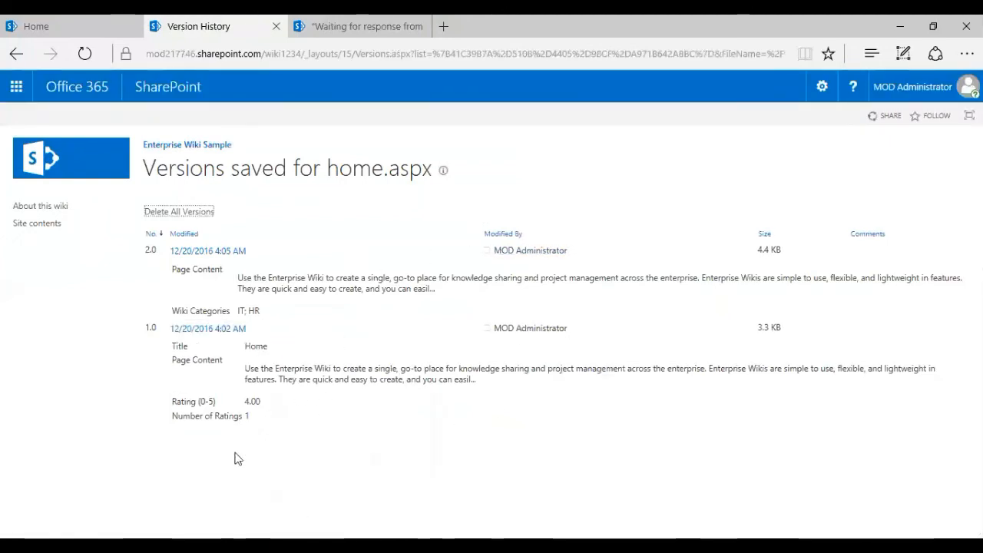
{"action": "mouse_move", "coordinate": [513, 255]}
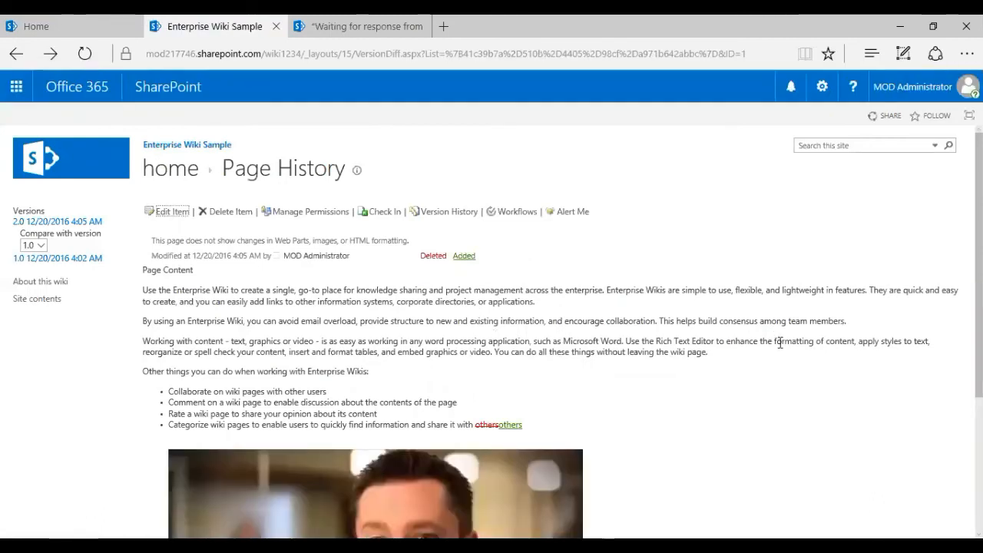
{"action": "left_click", "coordinate": [864, 146]}
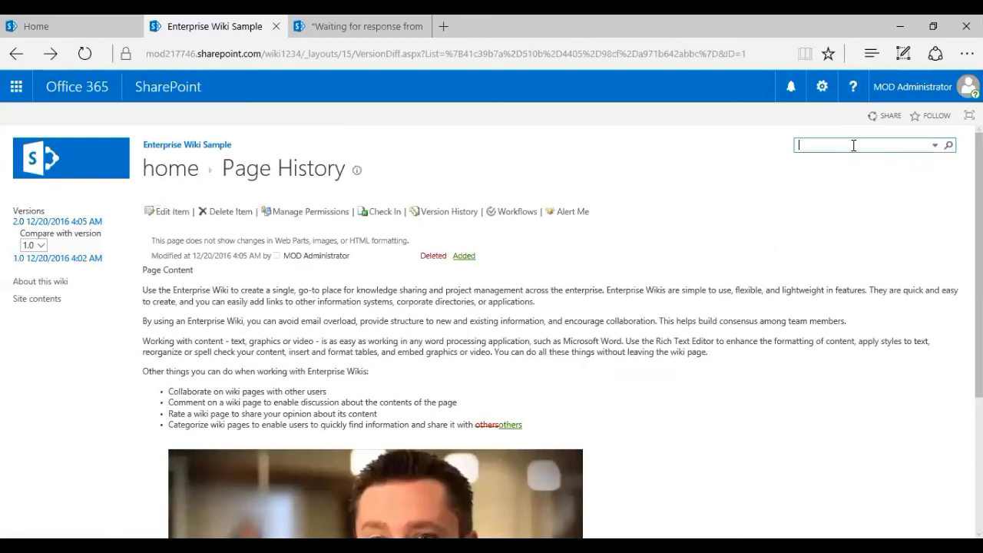
{"action": "left_click", "coordinate": [936, 145]}
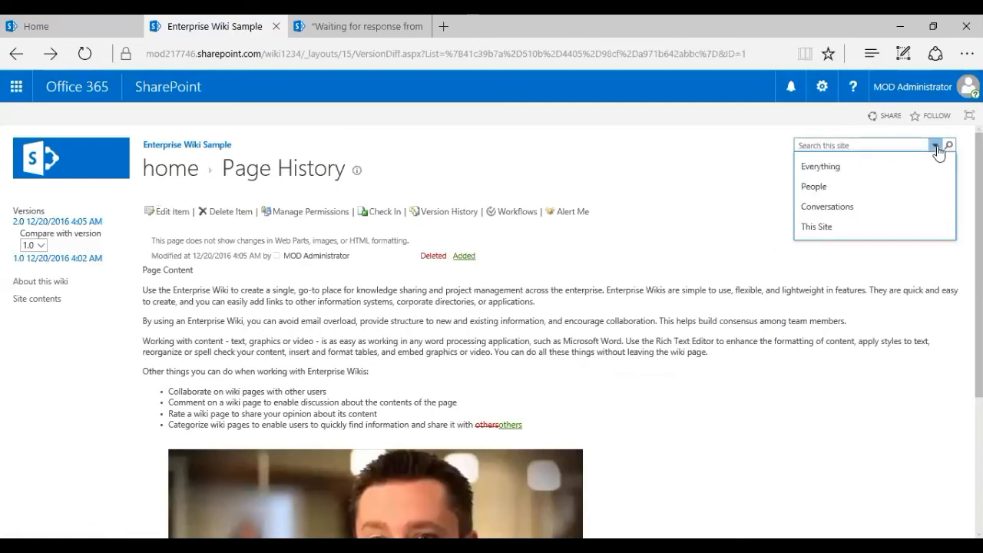
{"action": "left_click", "coordinate": [725, 195]}
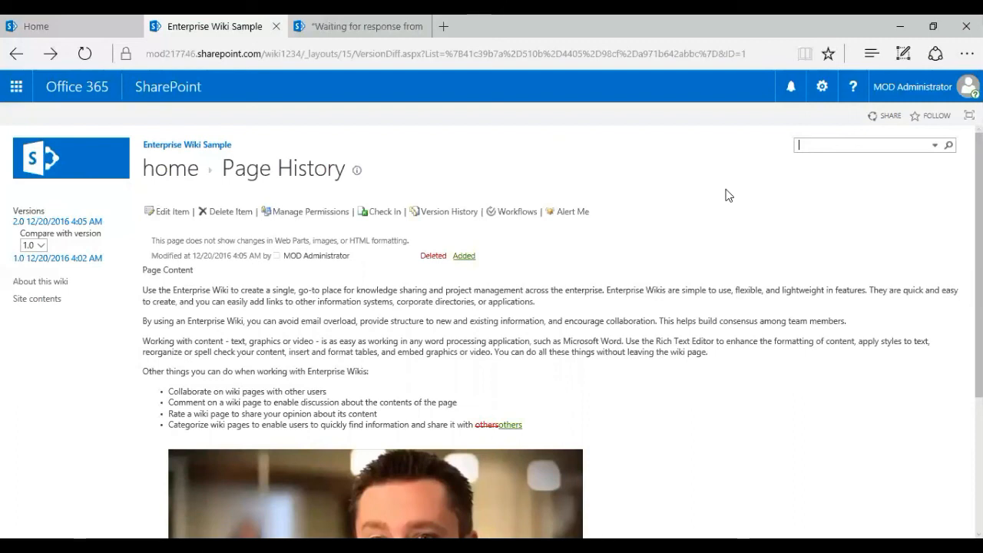
{"action": "mouse_move", "coordinate": [683, 218]}
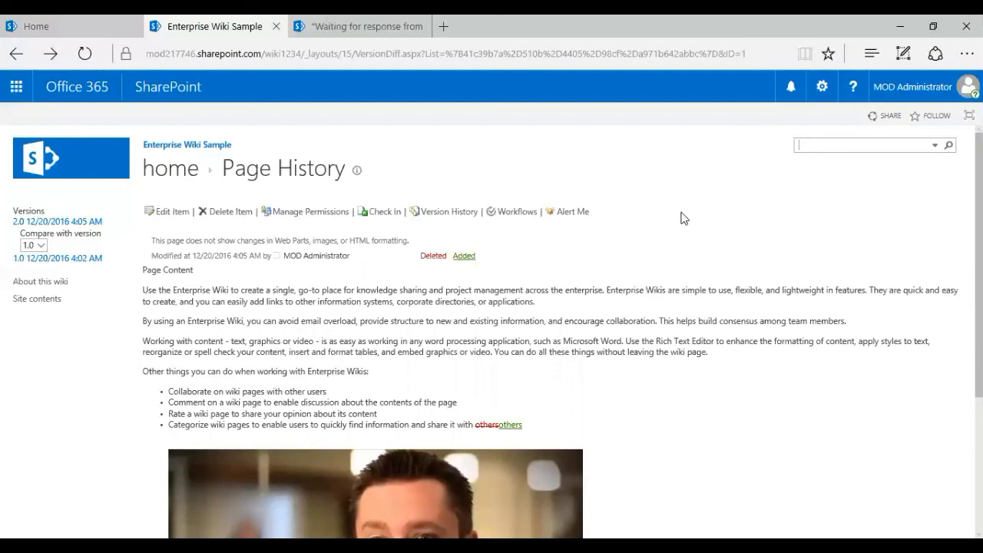
{"action": "scroll", "scroll_direction": "down", "scroll_amount": 3}
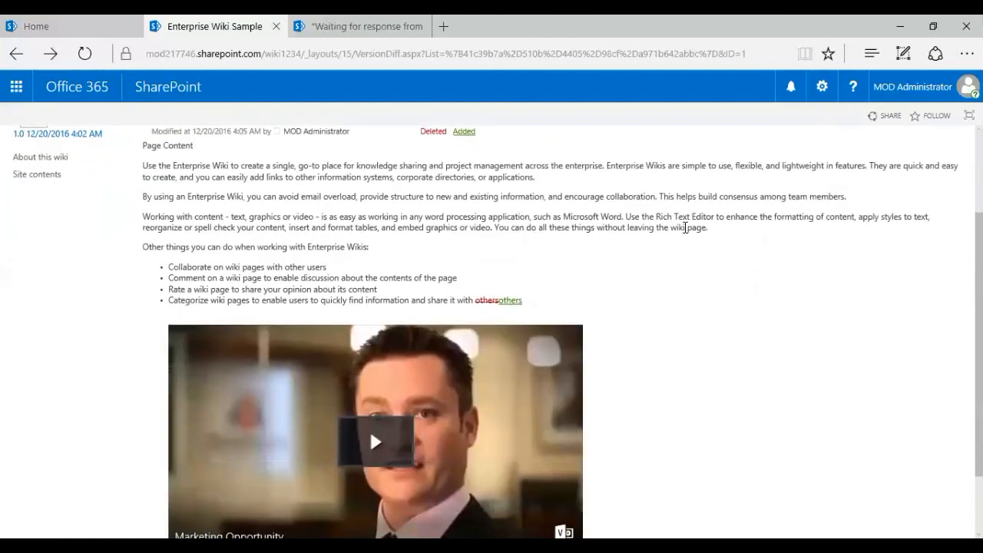